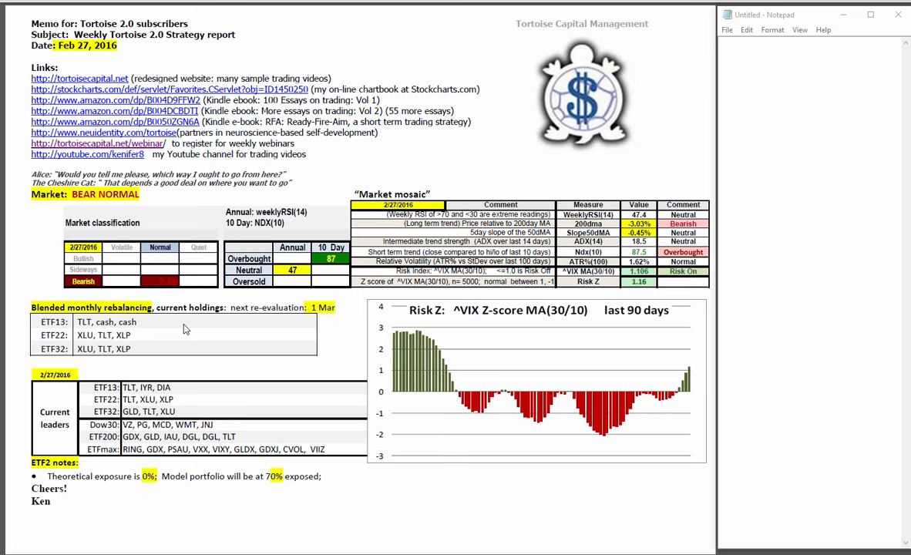
mouse_move(237, 7)
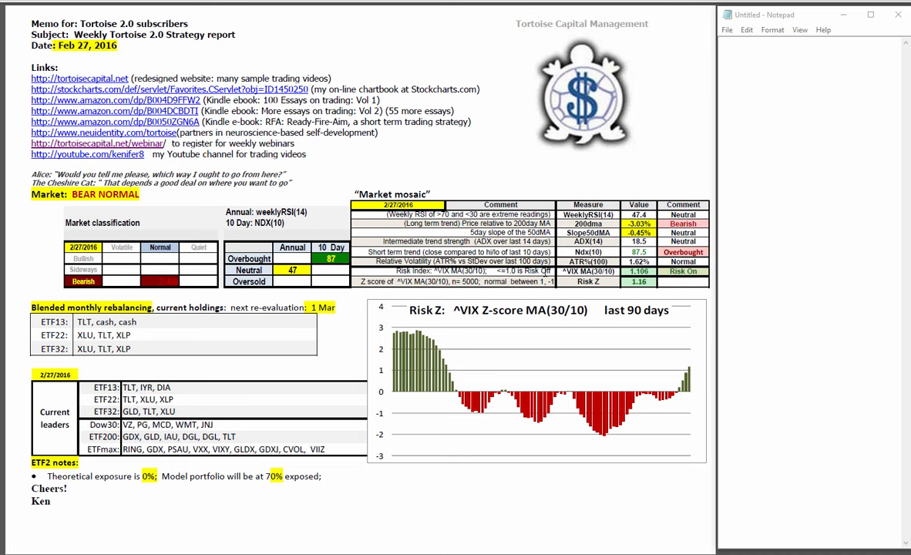
mouse_move(584, 297)
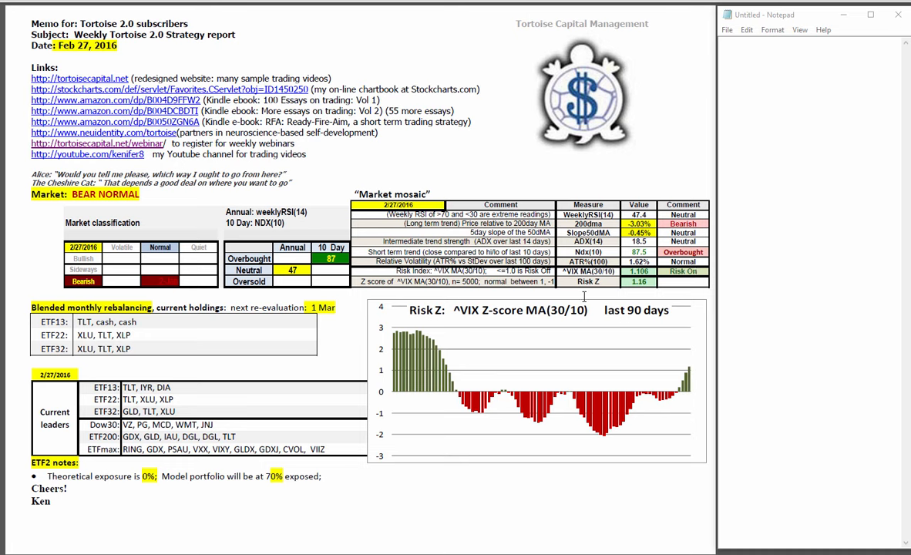
mouse_move(550, 355)
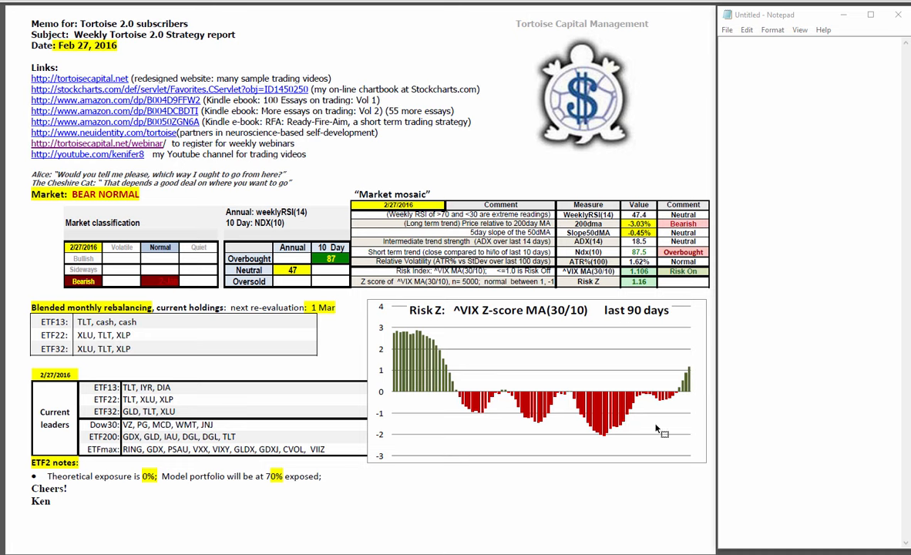
mouse_move(666, 403)
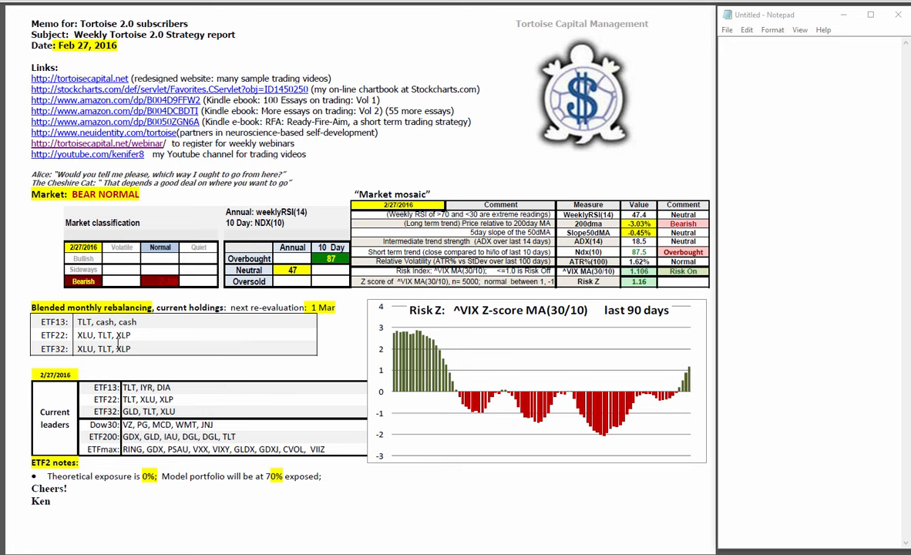
mouse_move(114, 341)
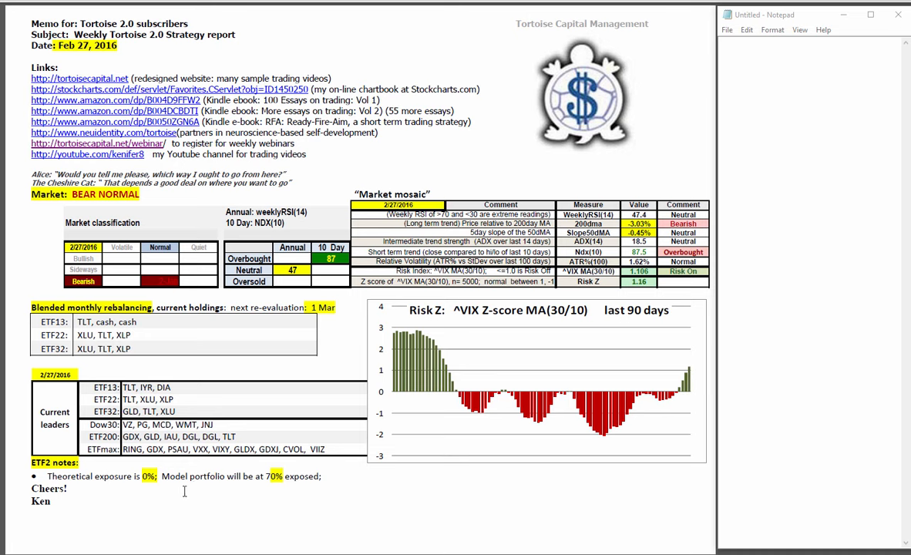
mouse_move(324, 460)
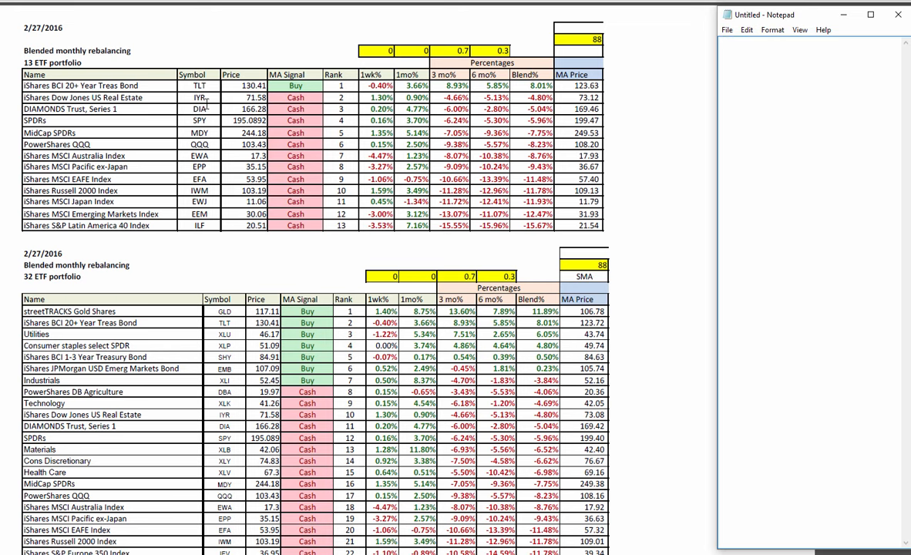
Scroll the report to the blended monthly rebalancing tables for 13 and 32 ETFs
scroll("up", 3)
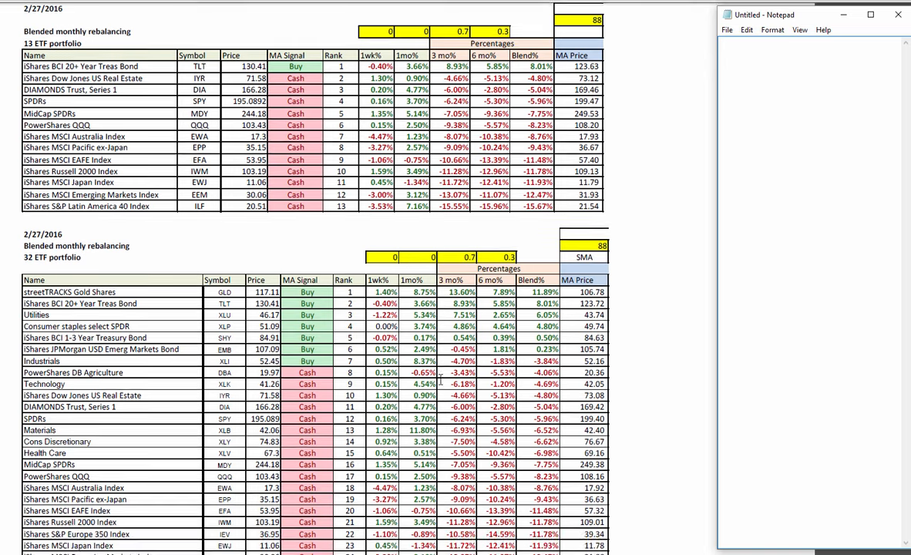
scroll("down", 3)
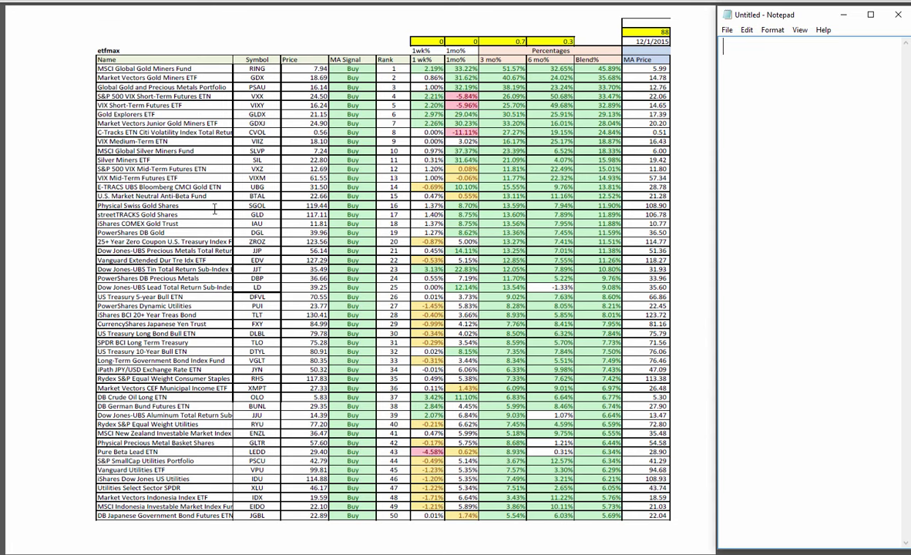
mouse_move(166, 360)
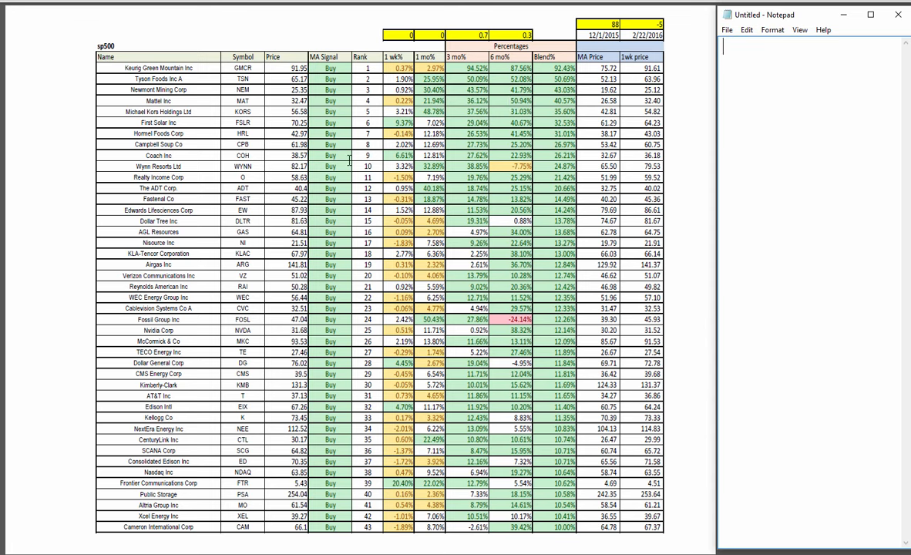
mouse_move(287, 125)
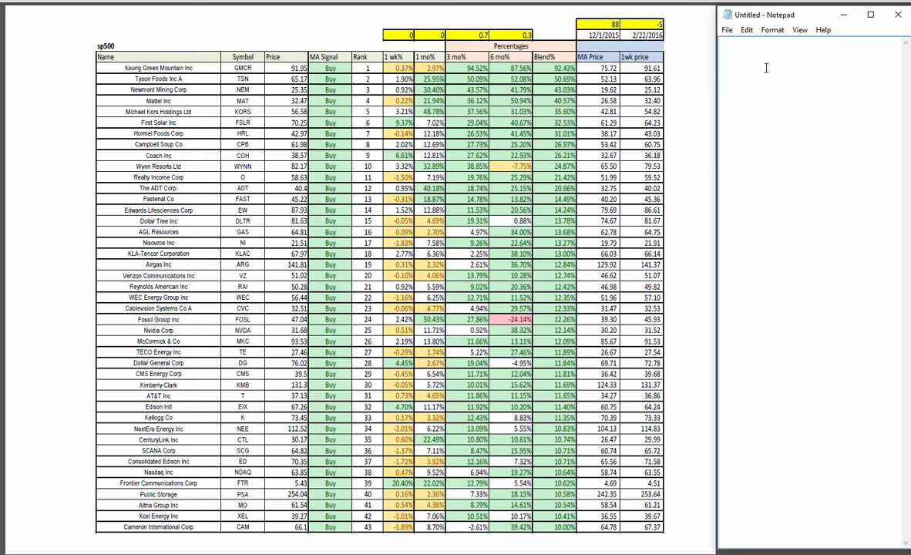
Note the sp500 candidates FSLR, COH, FOSL and DG on separate Notepad lines
type("FSLR")
type("COH")
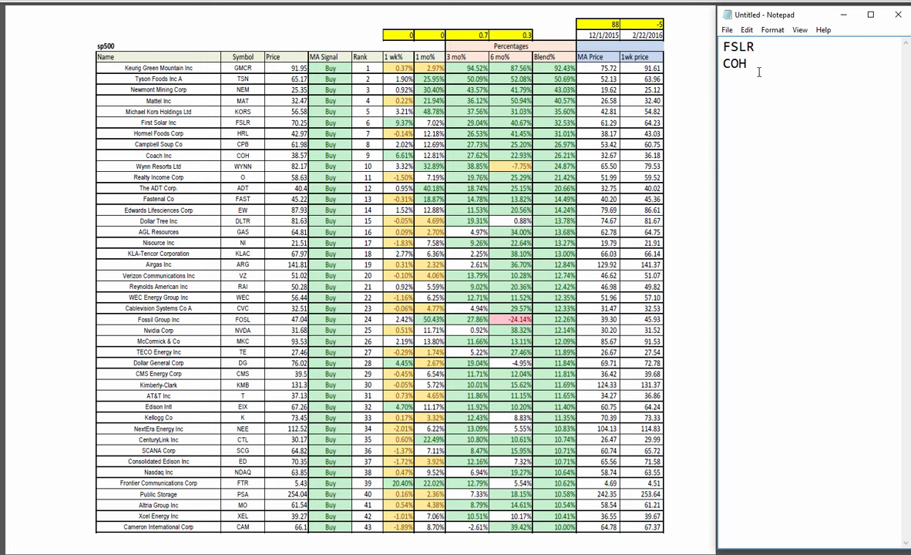
type("F")
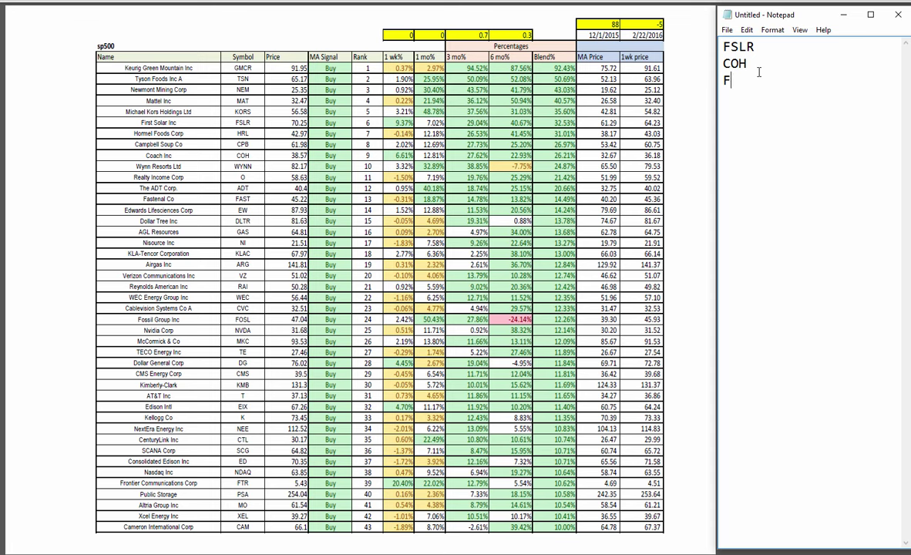
type("OSL")
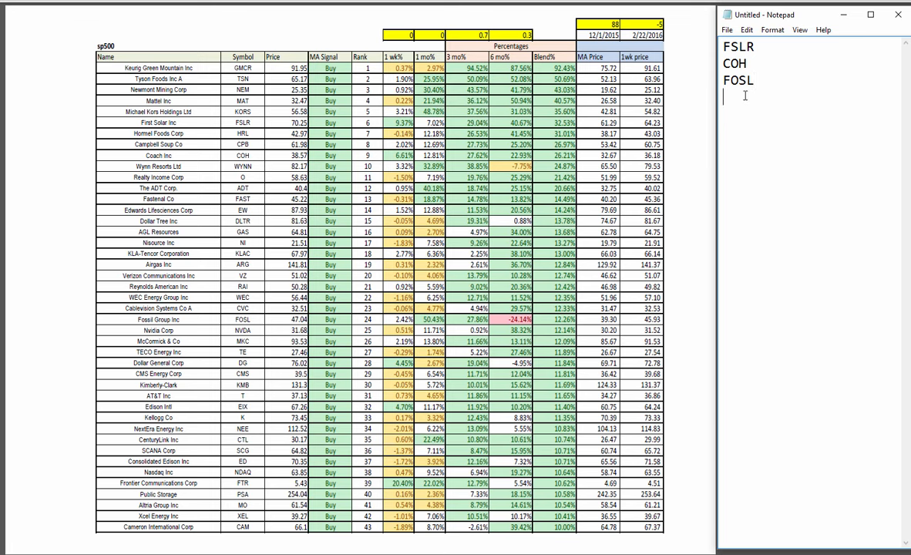
type("DG")
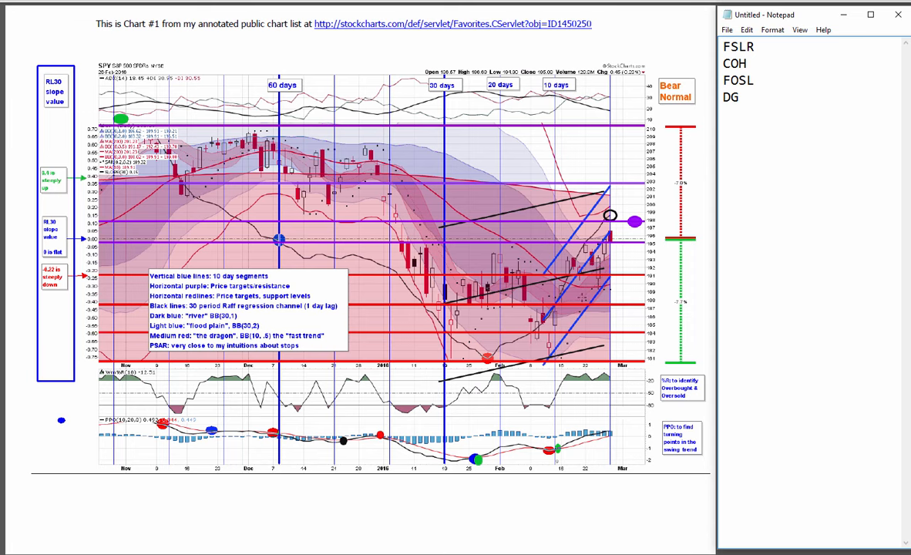
Advance the PDF to the annotated SPY daily chart page
left_click(740, 97)
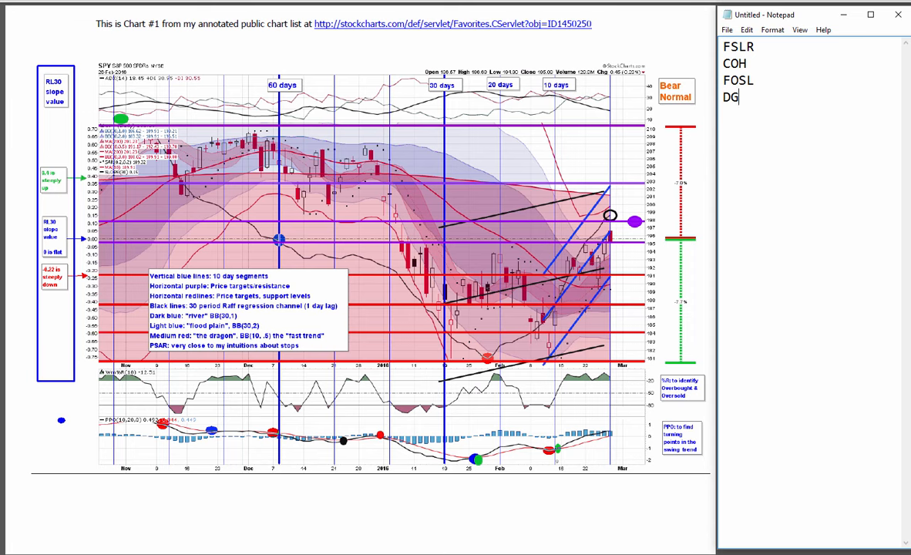
mouse_move(584, 147)
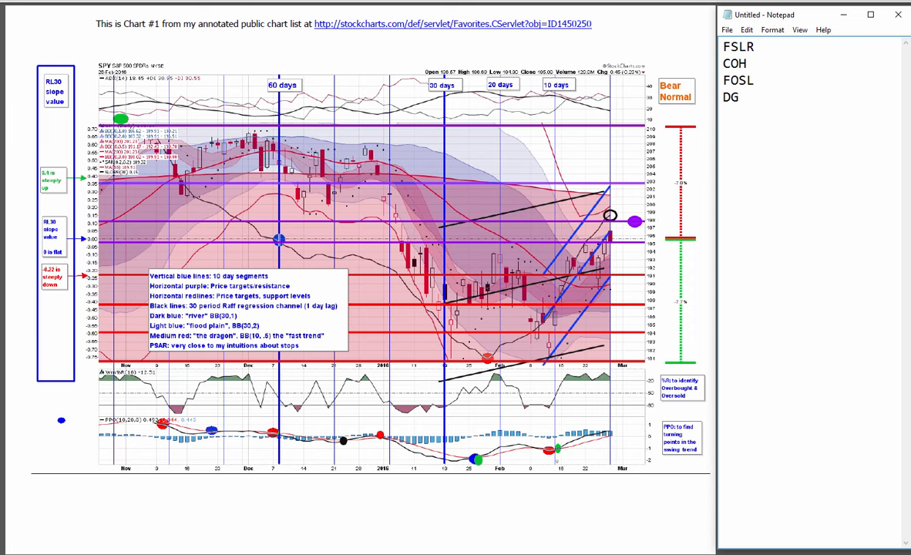
left_click(738, 96)
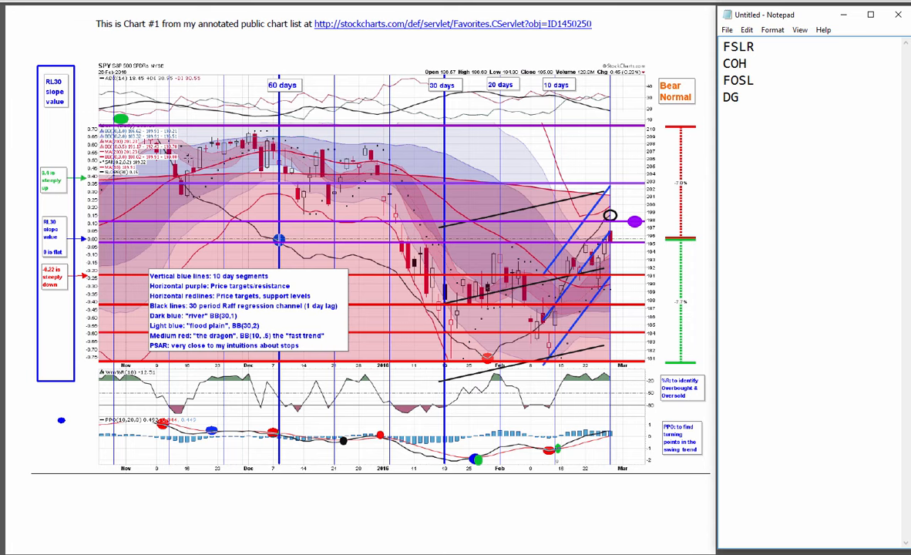
left_click(742, 96)
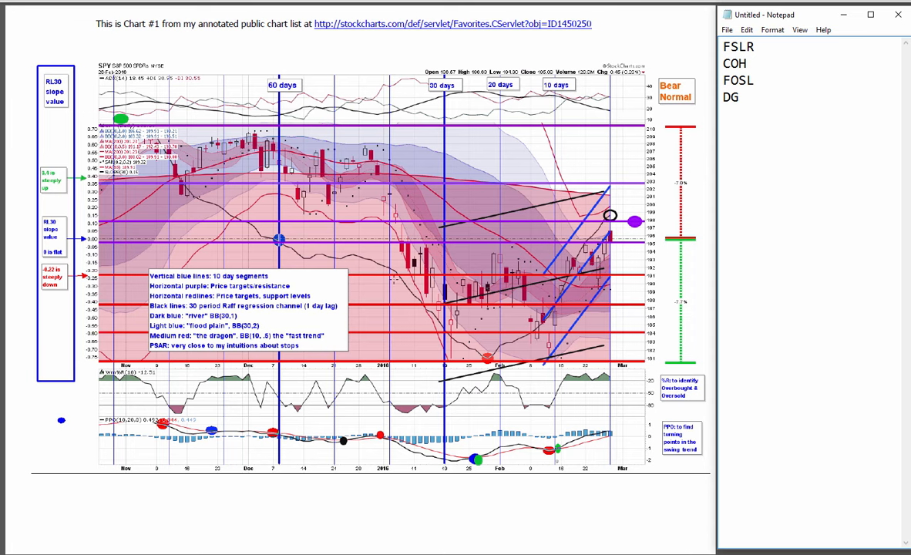
left_click(743, 96)
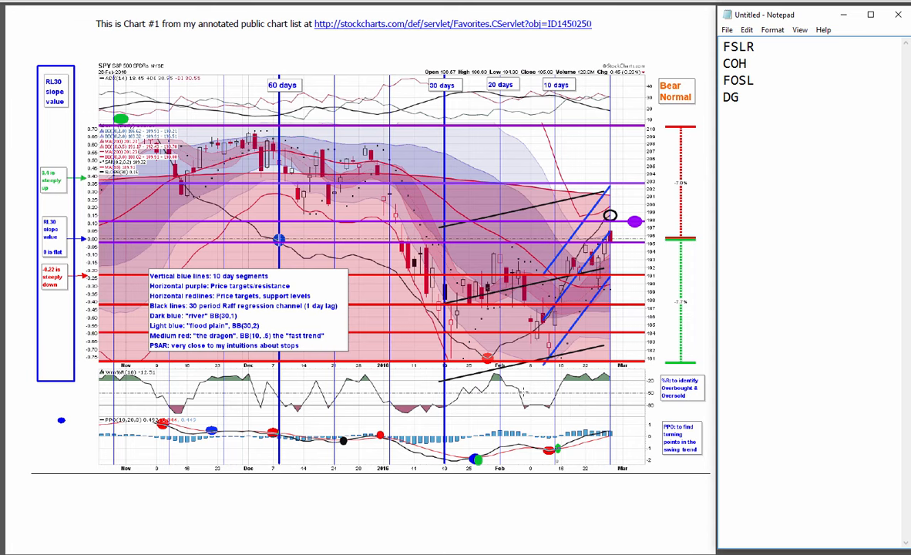
left_click(739, 96)
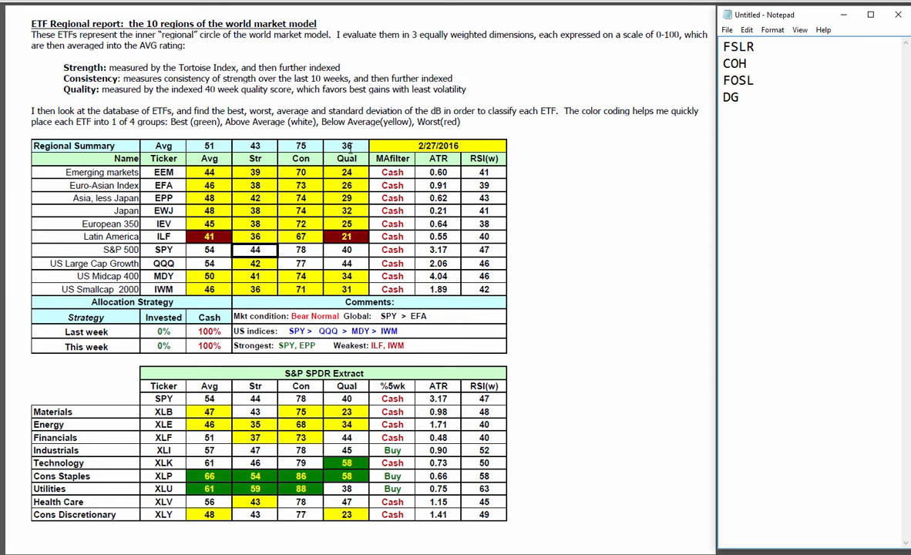
mouse_move(235, 276)
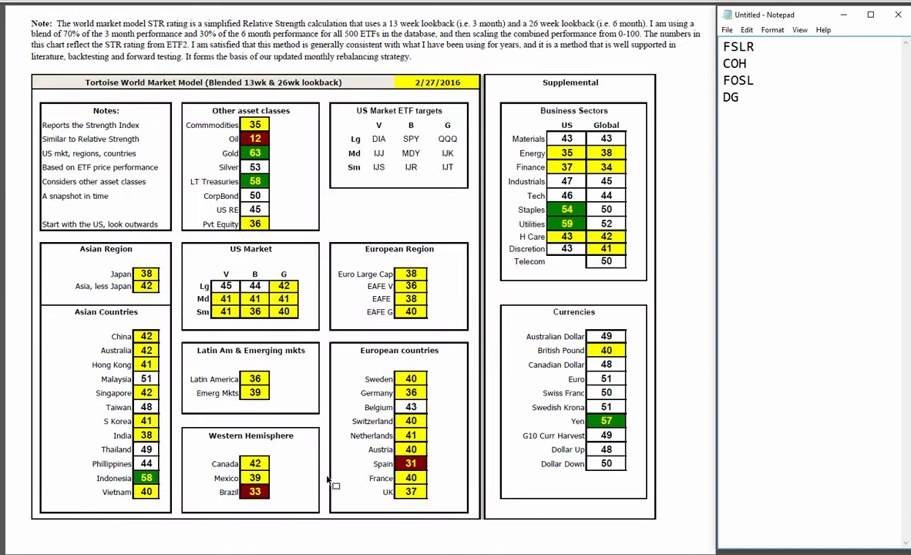
mouse_move(351, 259)
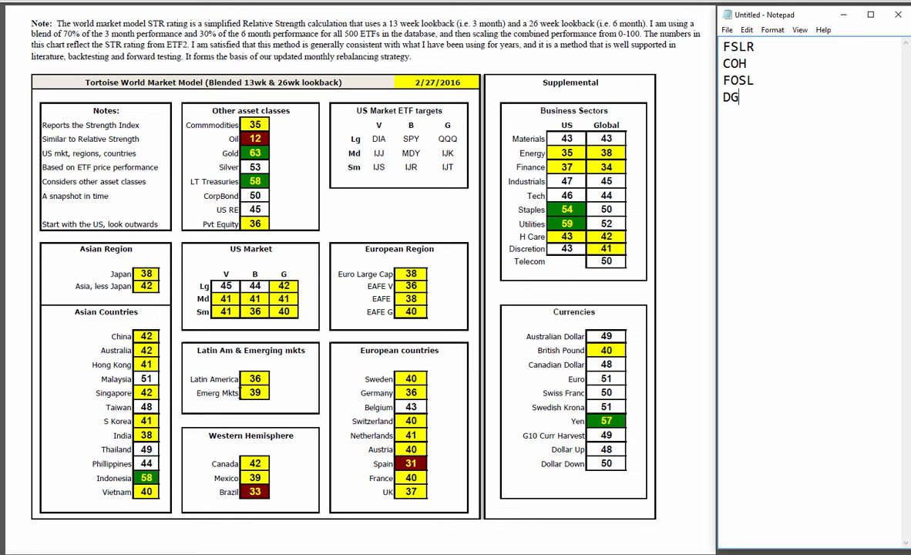
mouse_move(438, 280)
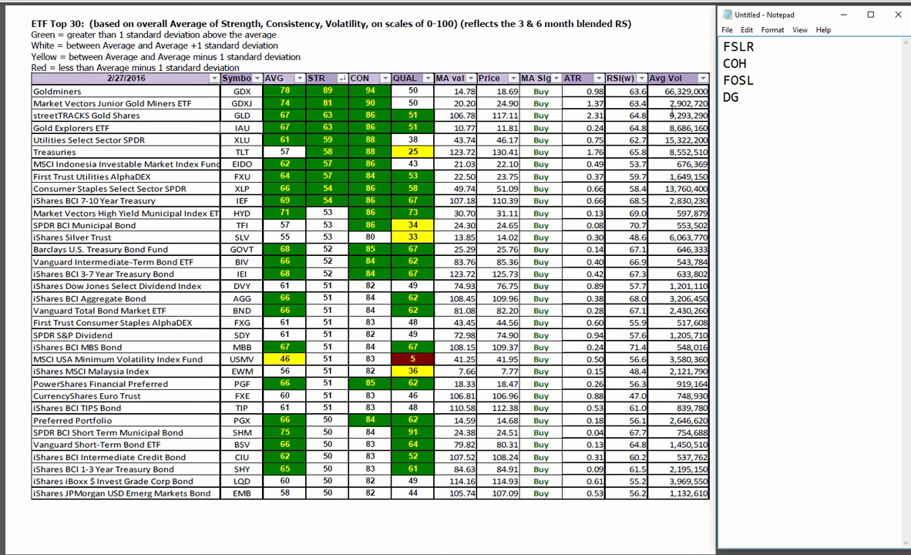
Add 'TLT(-)' from the ETF Top 30 table on a new Notepad line
type("T")
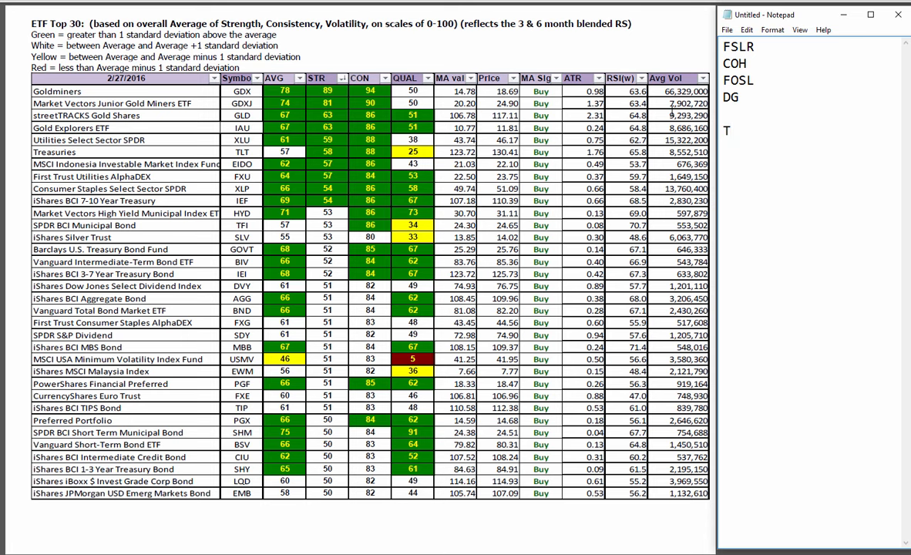
type("LT")
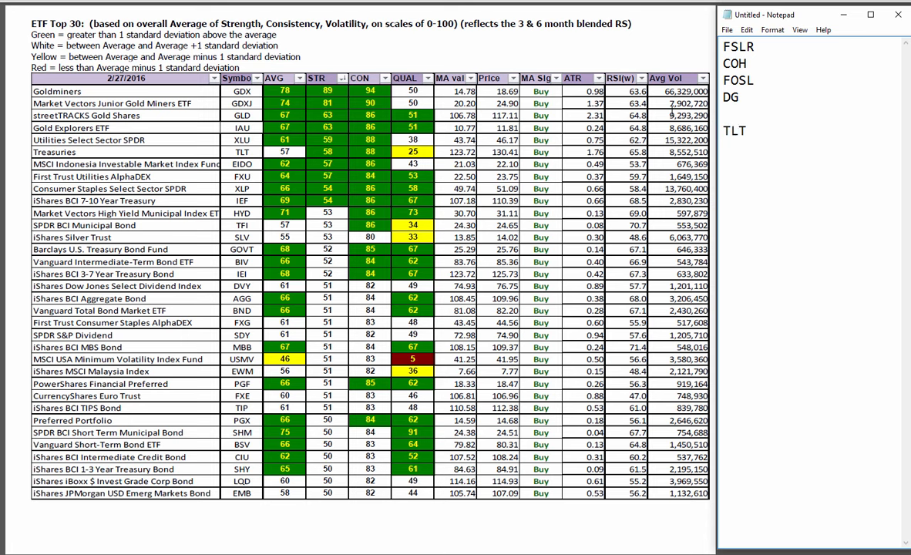
type("(-")
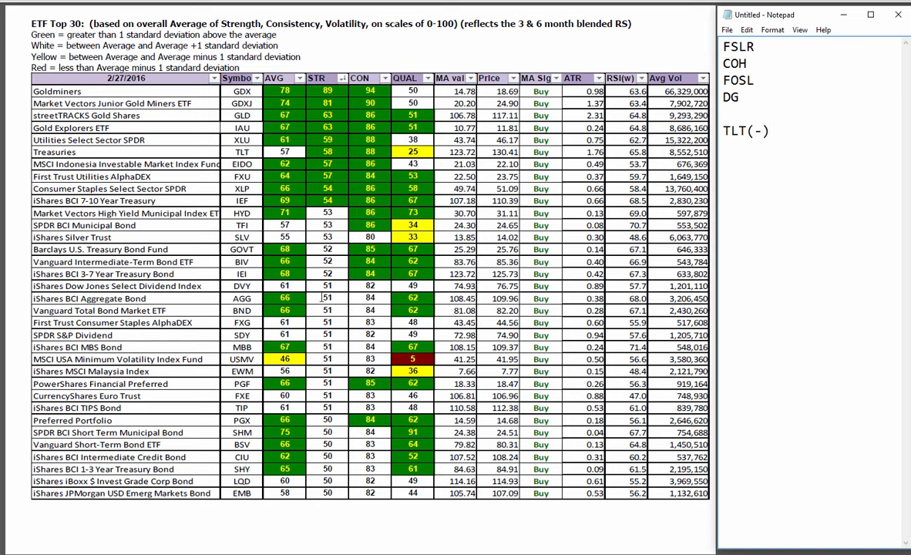
mouse_move(306, 411)
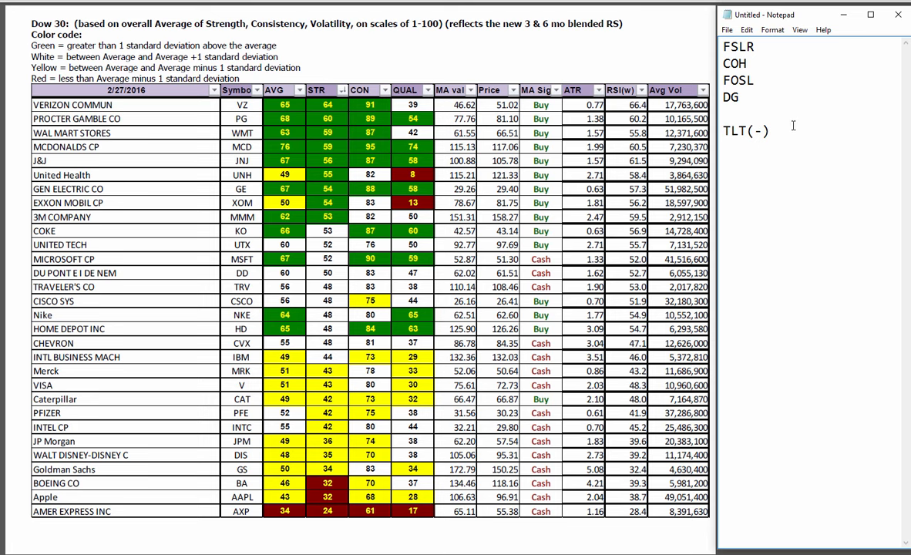
Record the Dow 30 picks 'VZ, PG WMT' and '-AXP, AAPL' on two Notepad lines
type("VZ")
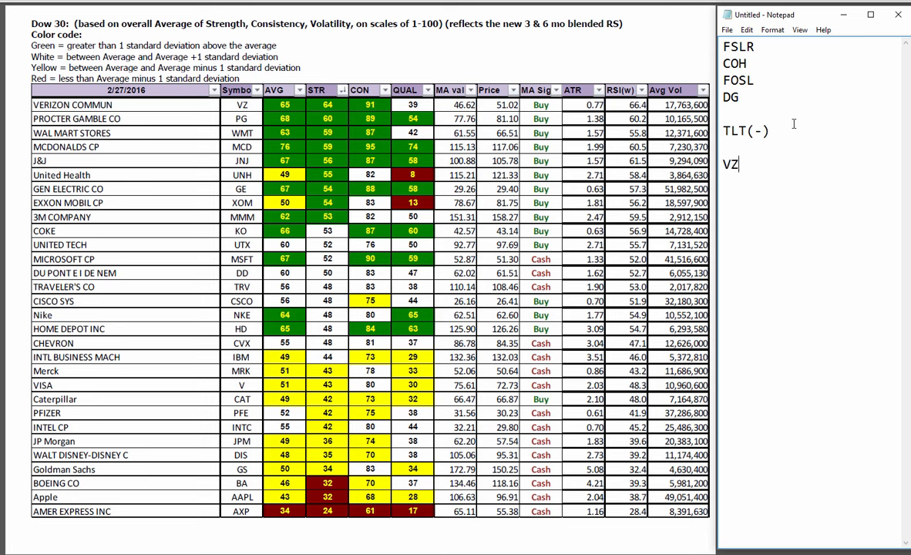
type(", PG")
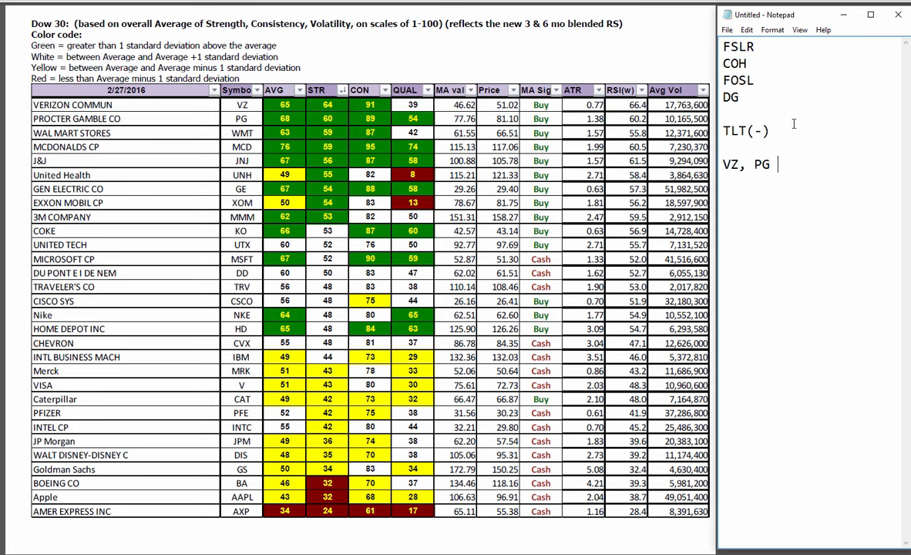
type("WMT")
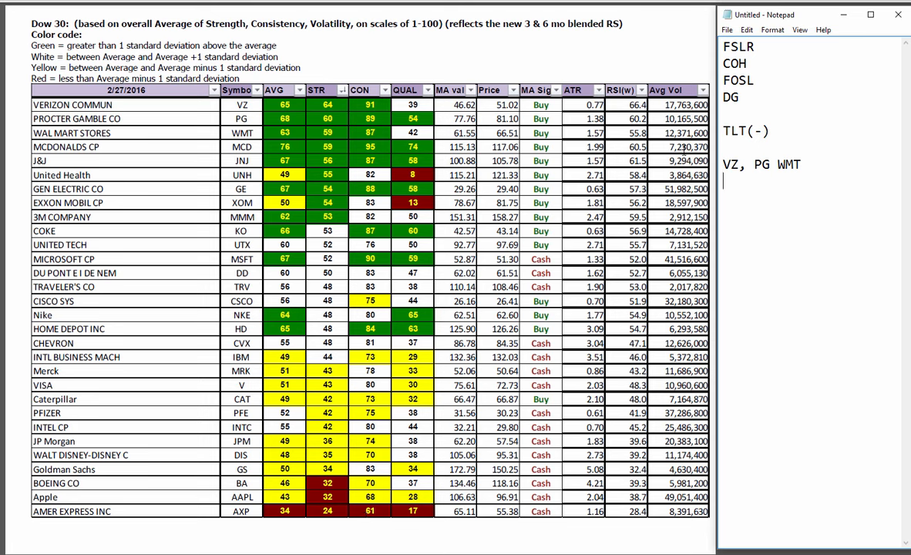
type("-AXO")
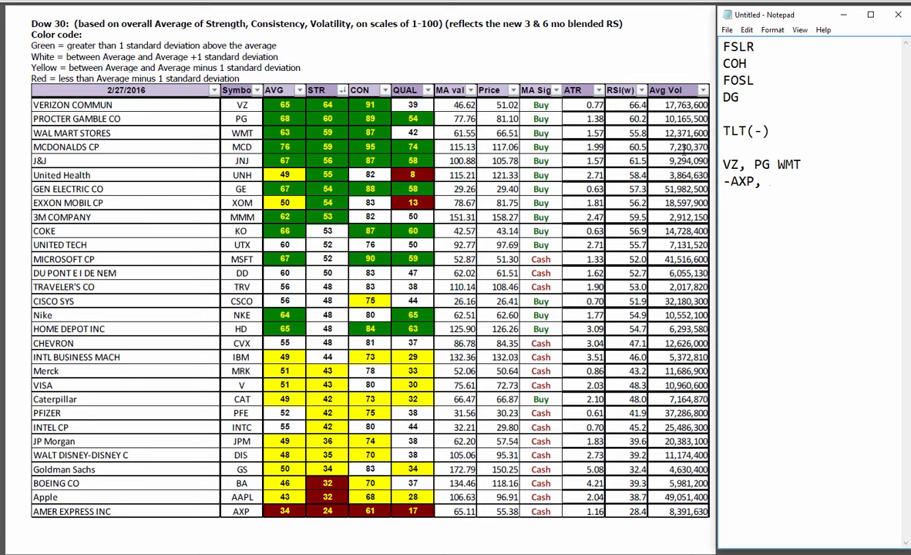
type("AAPL")
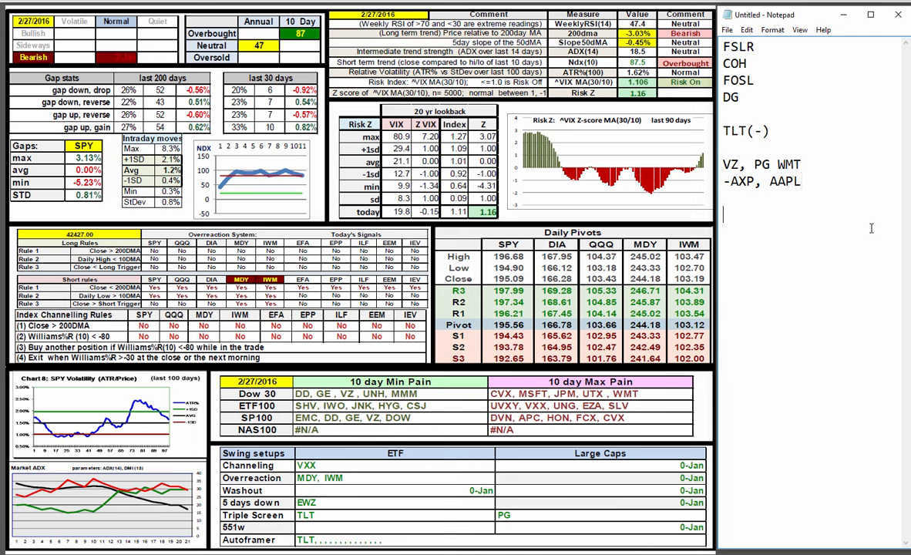
Note the dashboard line 'OR(-):MDY. IWM' in Notepad
type("MDY.")
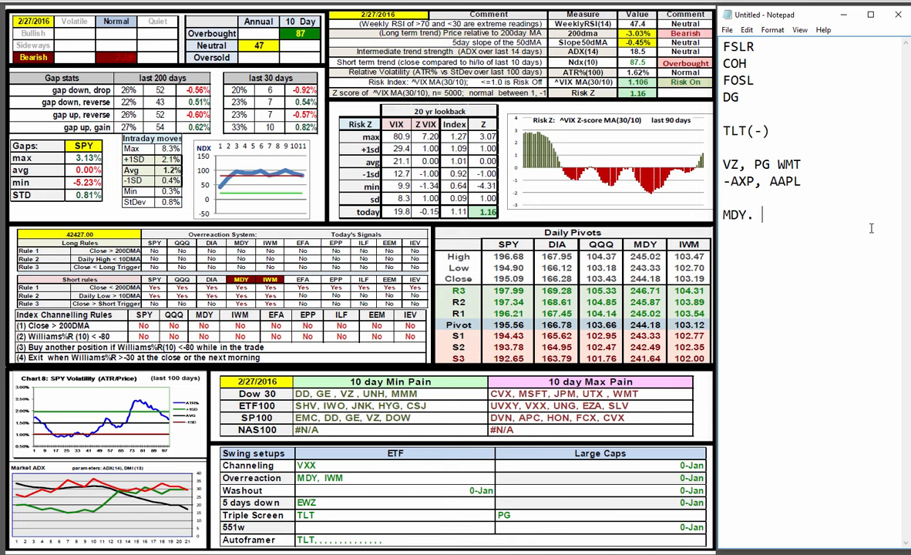
type("IWM")
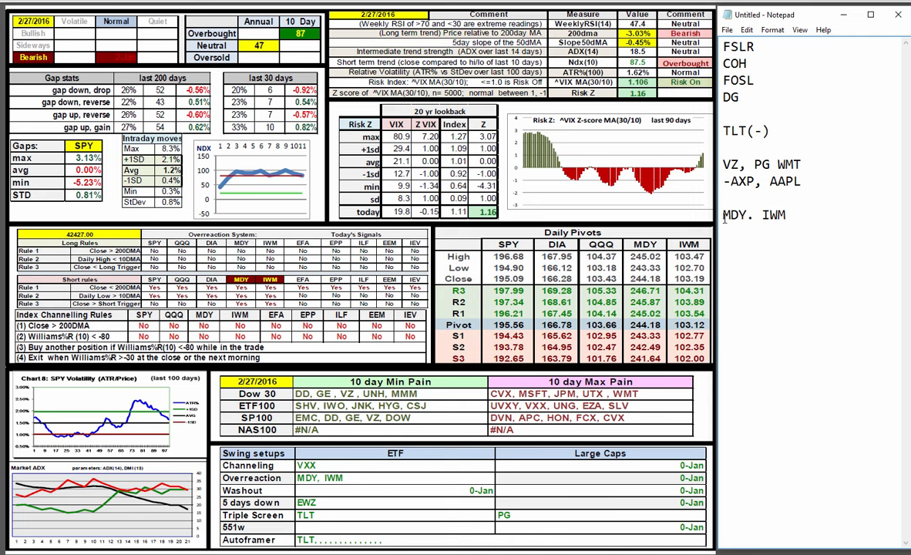
type("OR(")
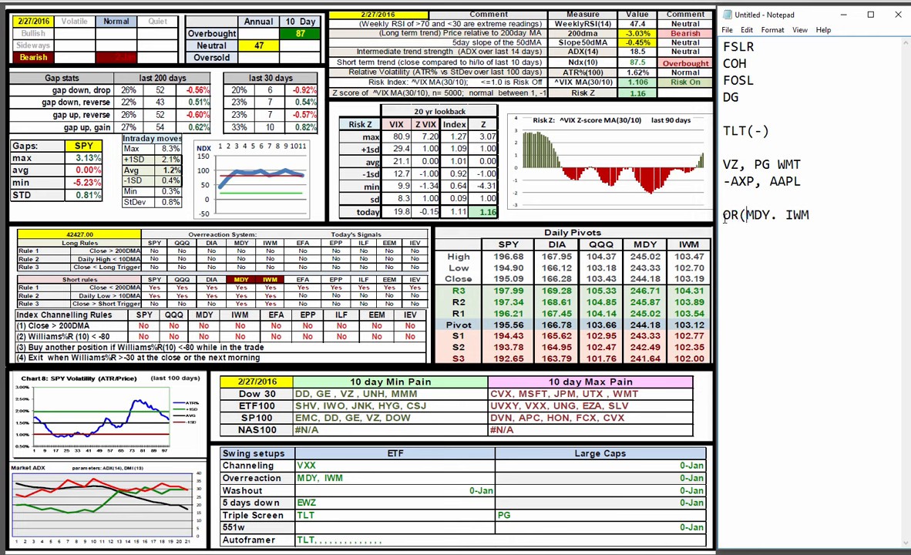
type("-):")
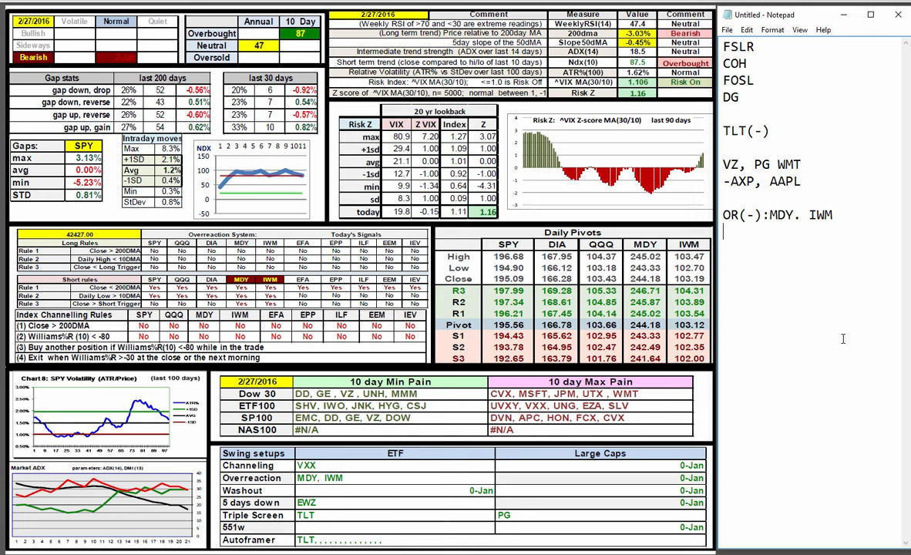
Add the lines '5DD: EWZ' and 'TS: TLT, PG' below it
type("5D")
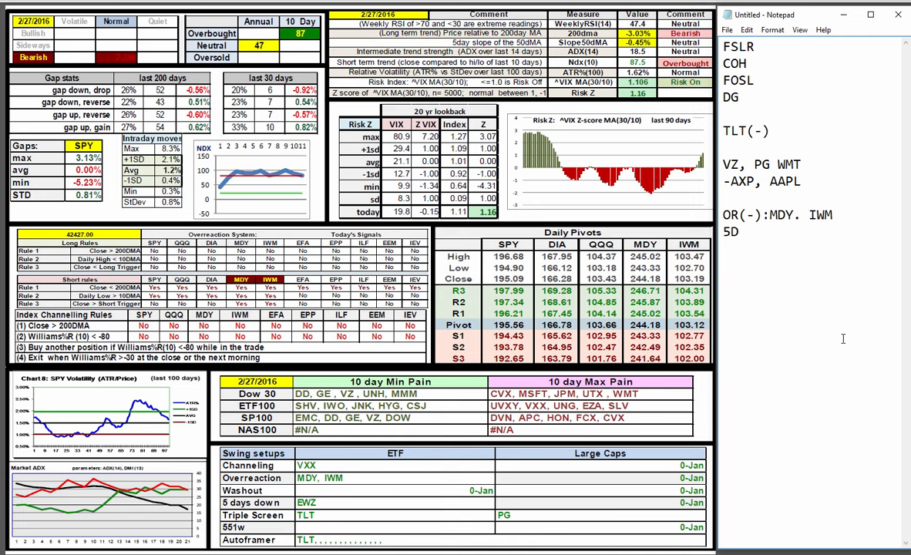
type("D: E")
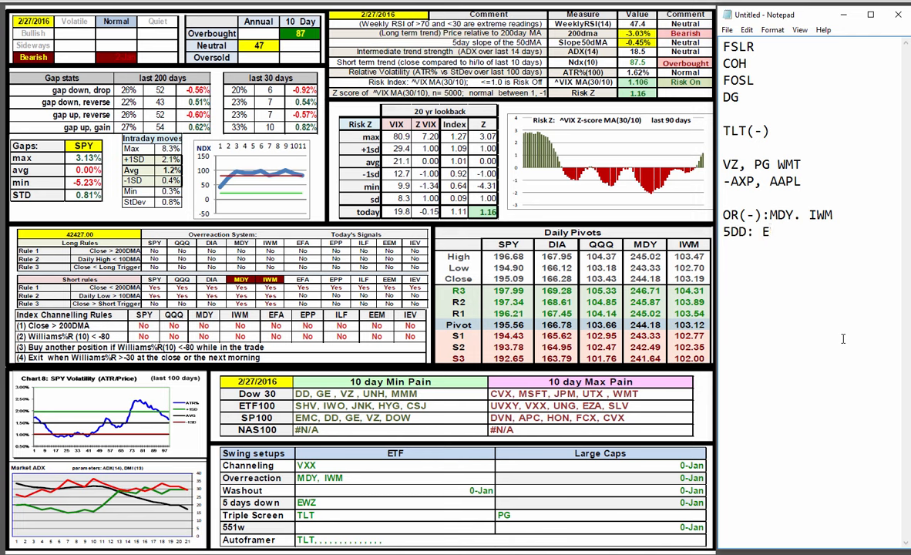
type("WZ")
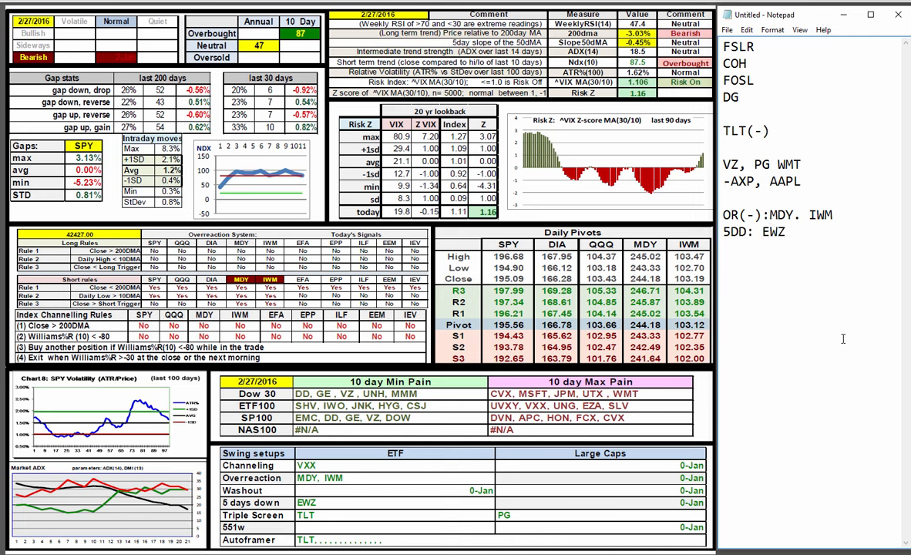
type("TS")
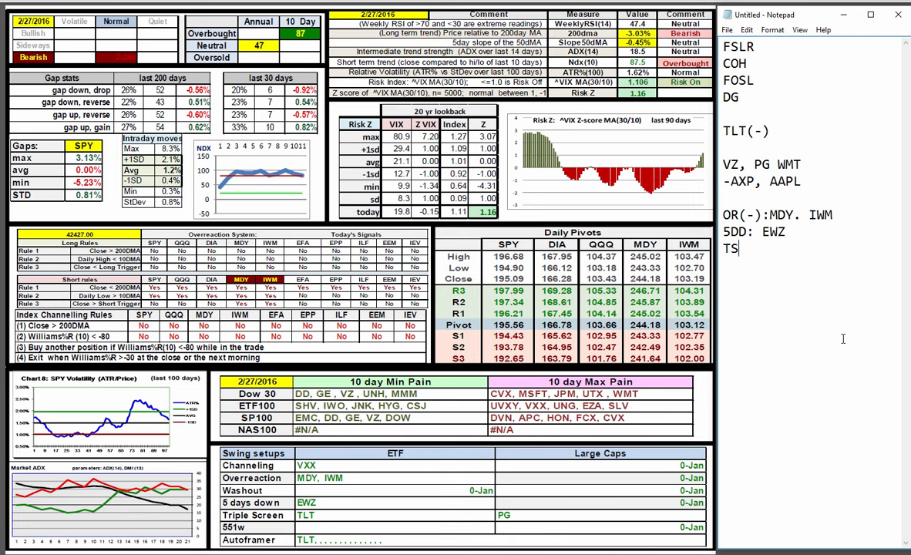
type(":")
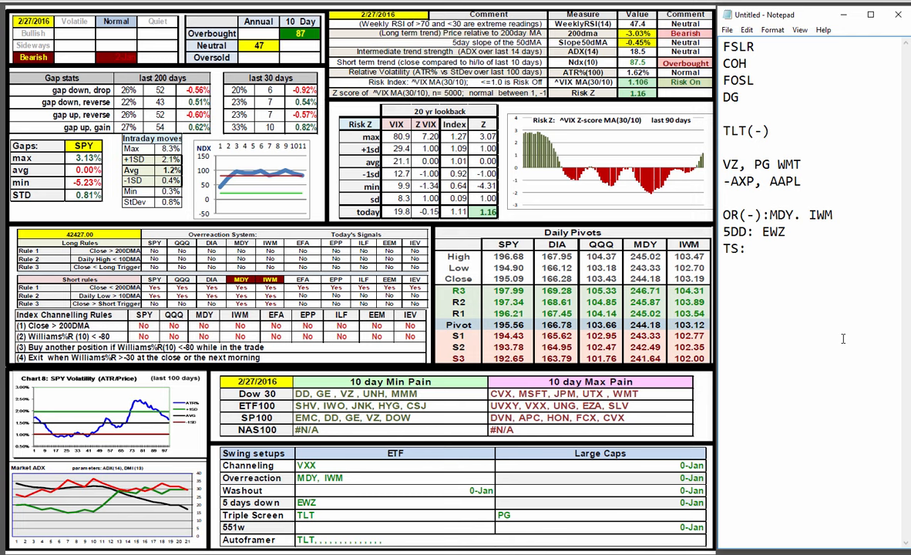
type("TLT, P")
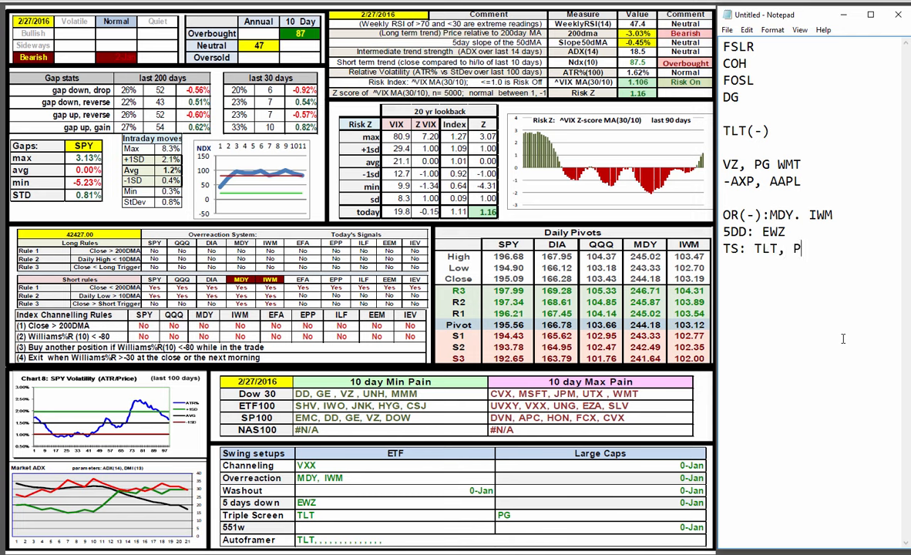
type("G")
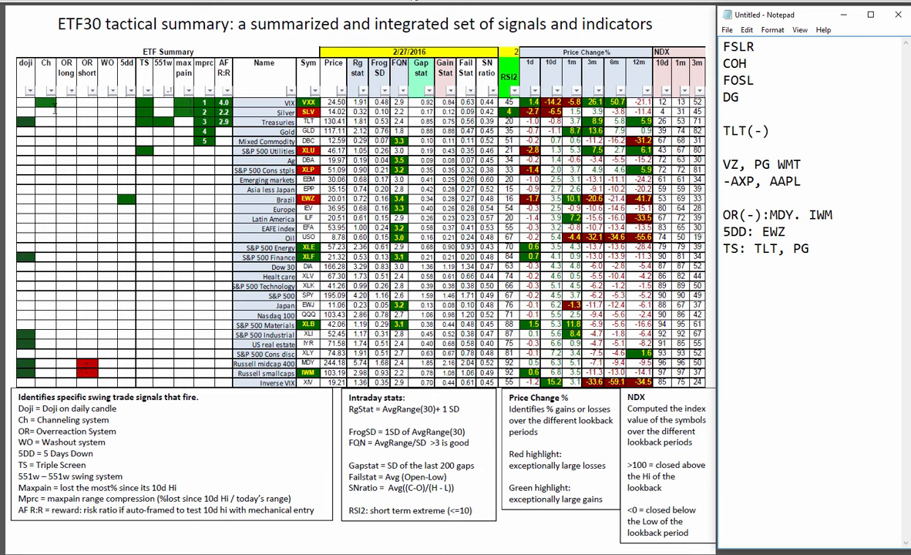
Add 'CH: VXX', extend the TS line with SLV, and add '551W:TLT'
type("CH:")
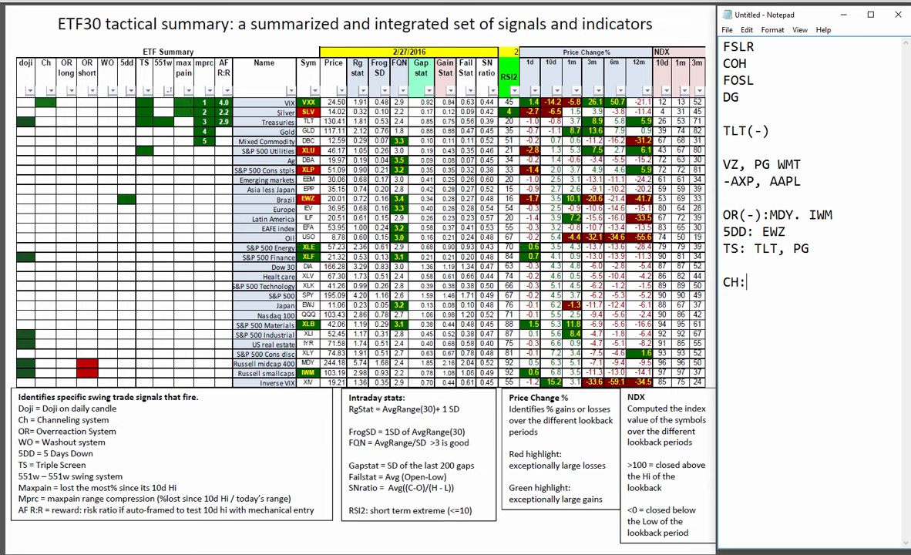
type("VXX")
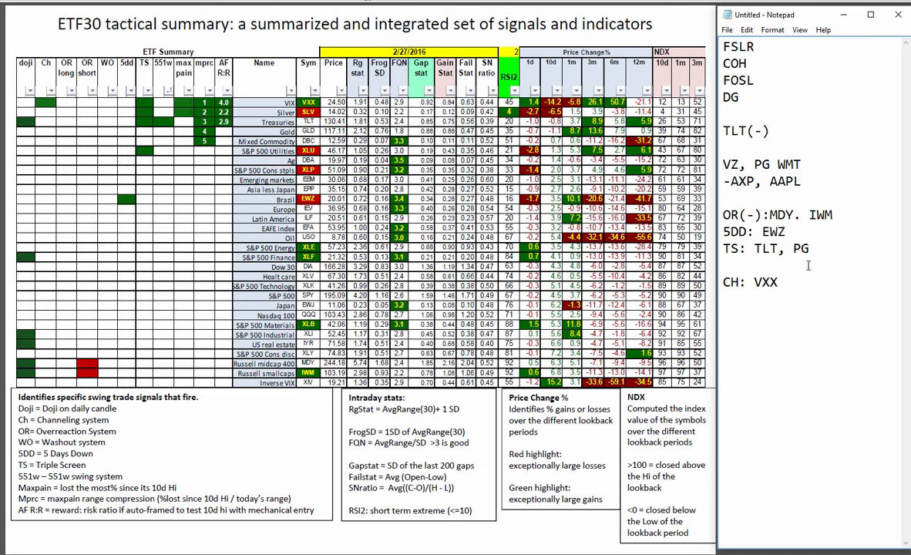
type(",")
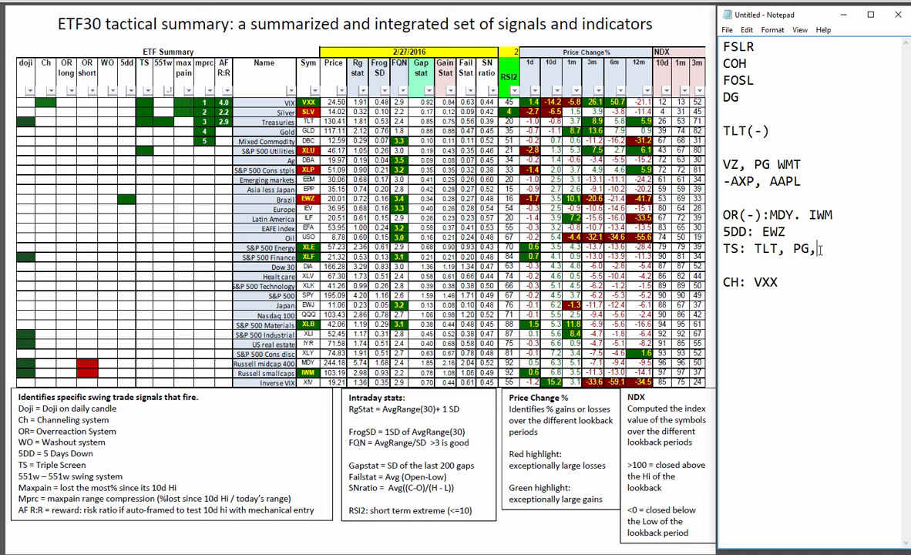
type("SLV")
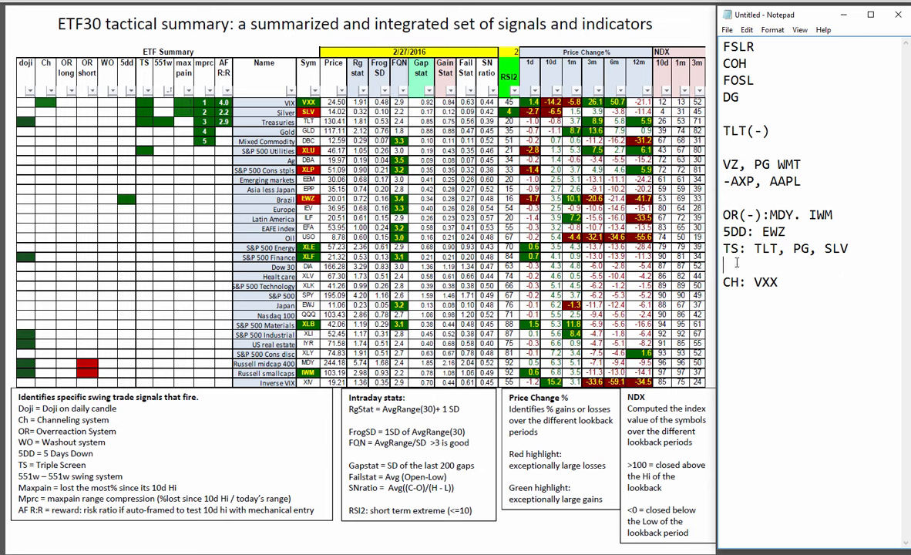
type("551w")
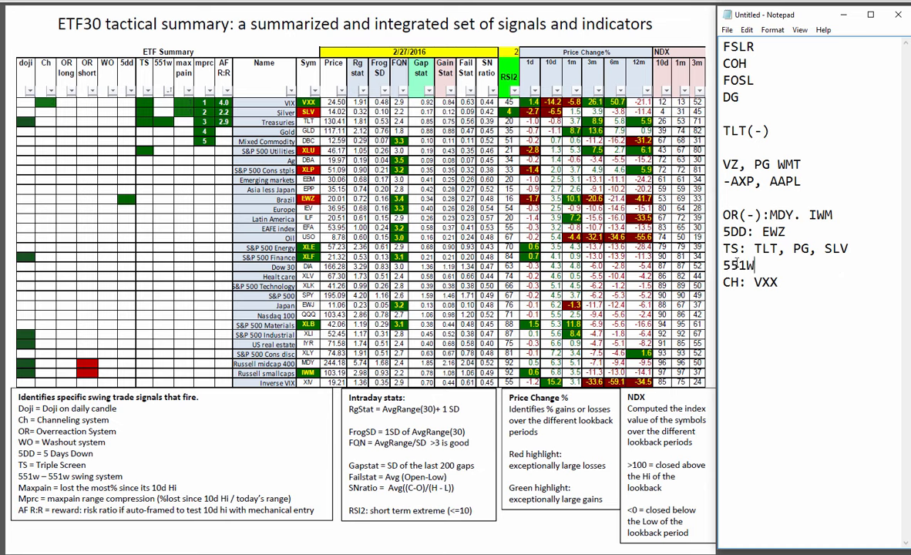
type(":TLT")
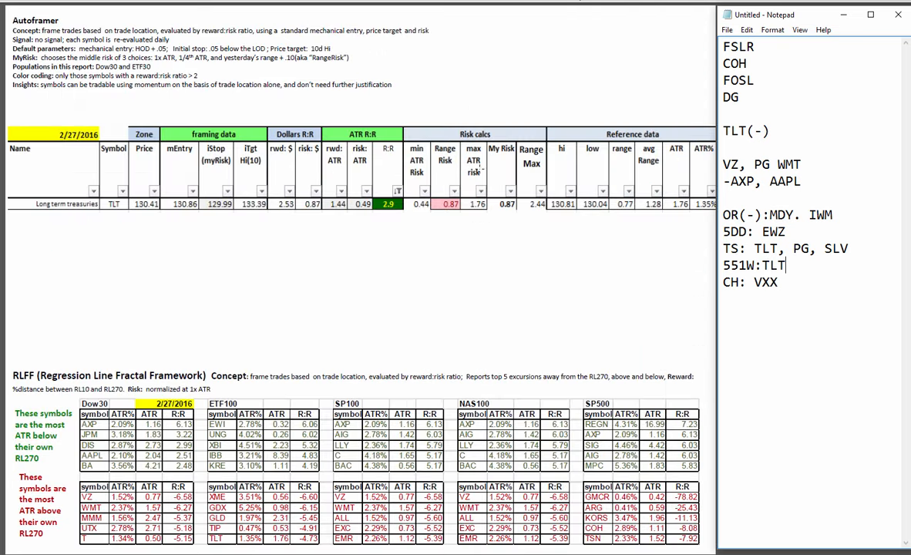
mouse_move(131, 215)
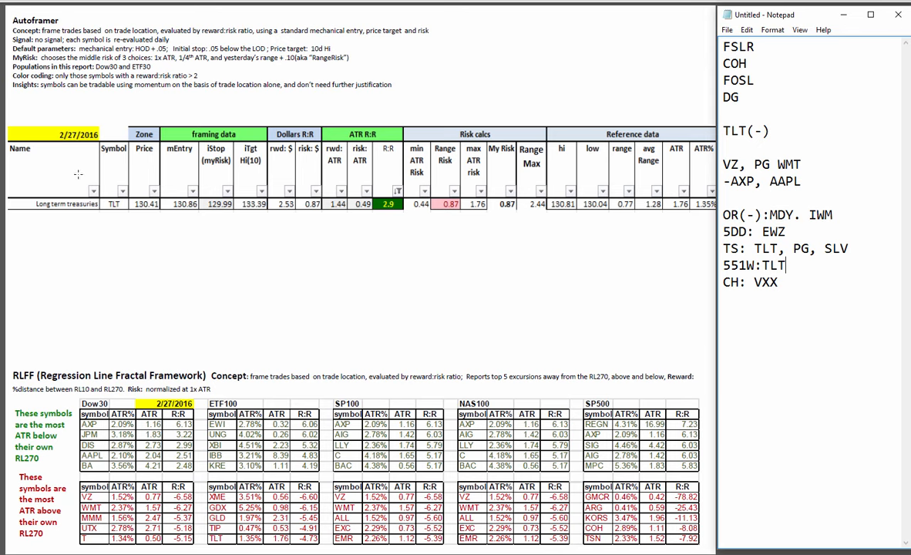
mouse_move(100, 537)
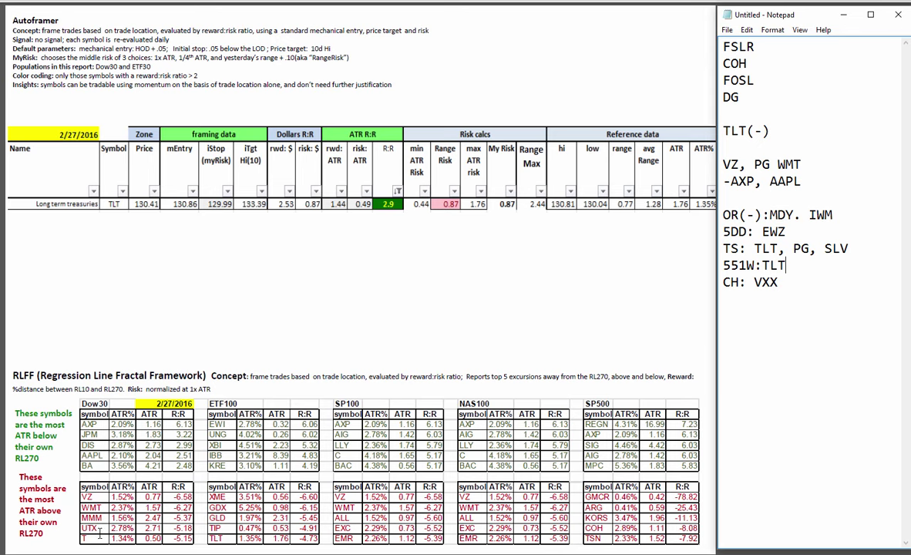
At the end of the notes, add the RLFF line 'UTC, WMT'
left_click(897, 14)
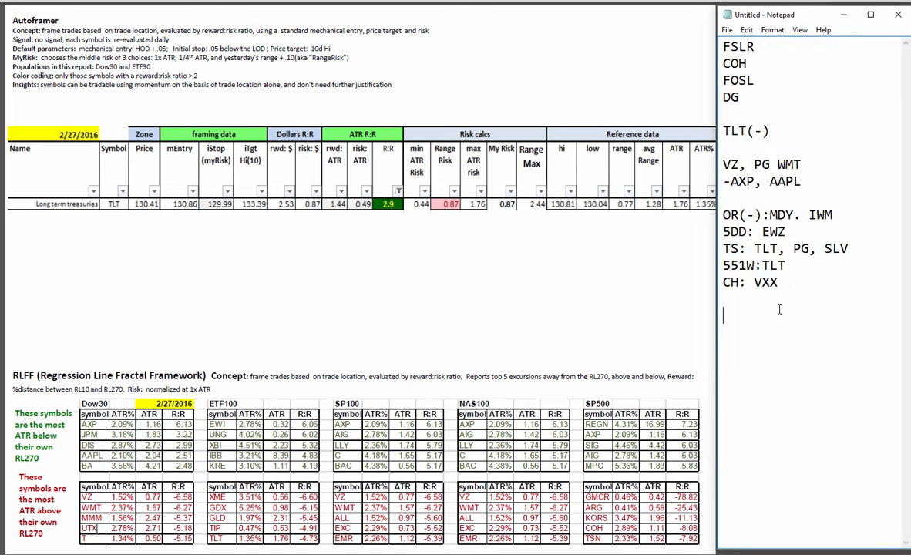
type("UTC,")
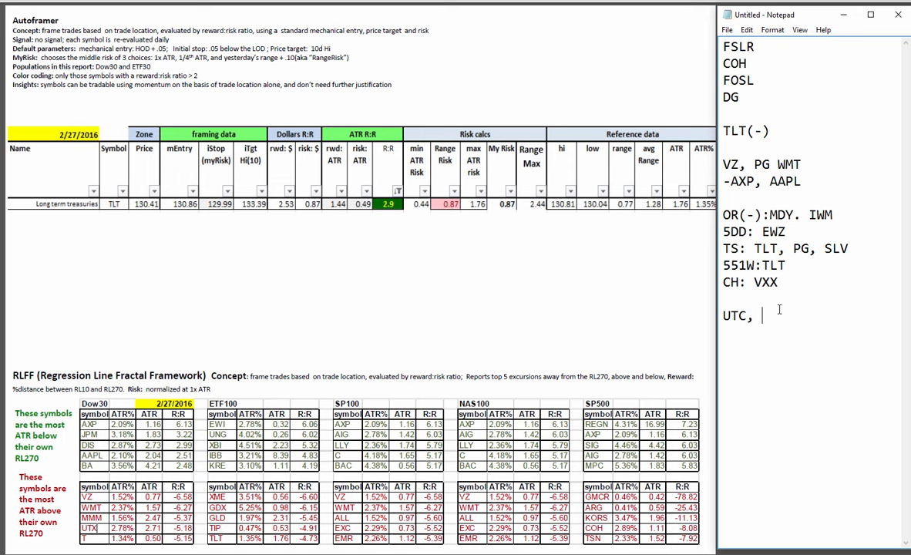
type("WMT")
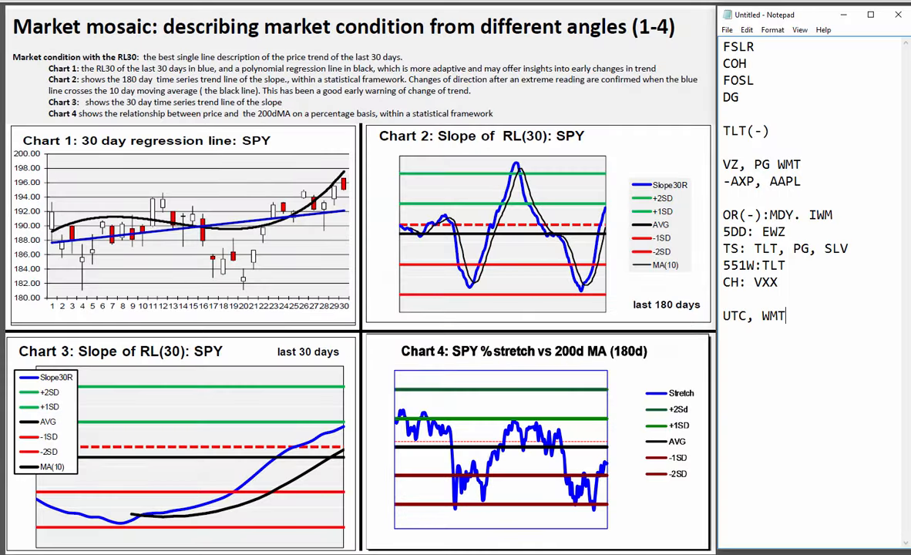
mouse_move(649, 197)
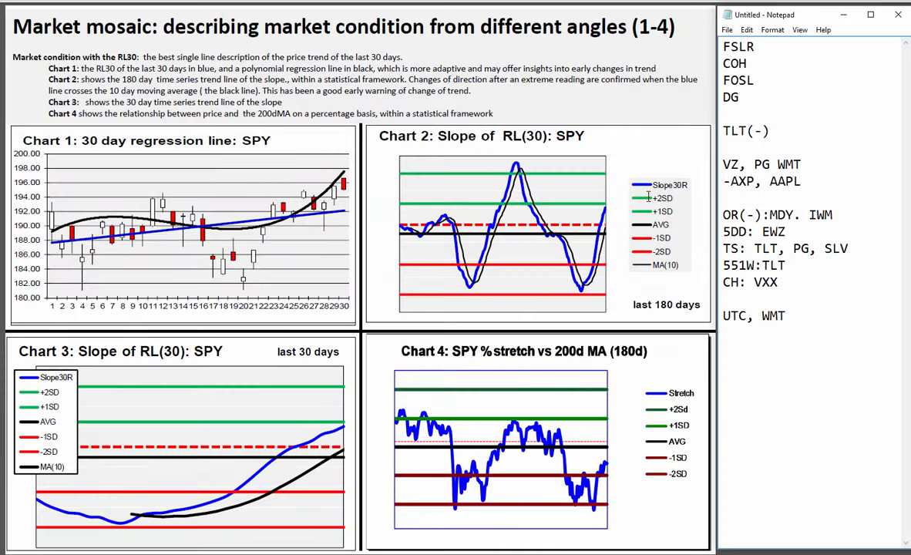
Type the line 'POP: AAPL, TLT, DIS' under 'UTC, WMT'
type("POP: AAPL,")
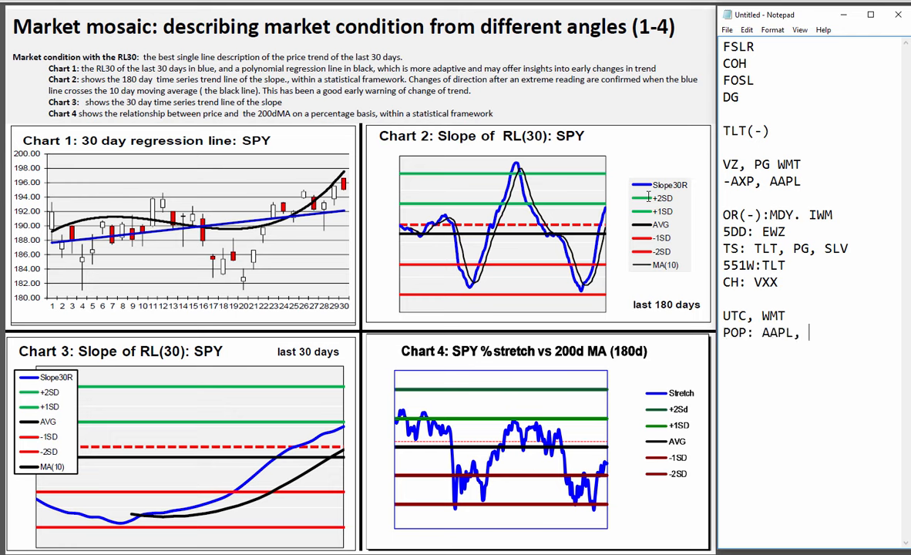
type("TLT,")
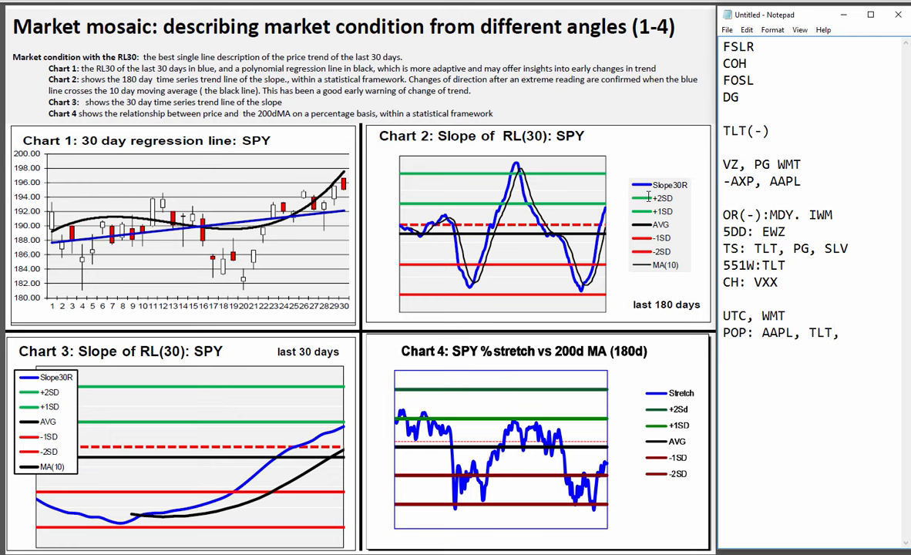
type("DIS")
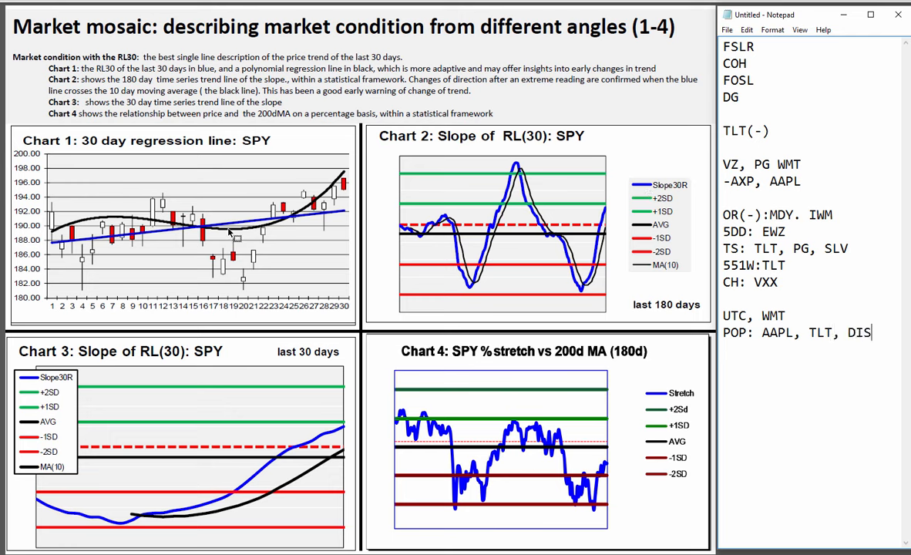
mouse_move(129, 241)
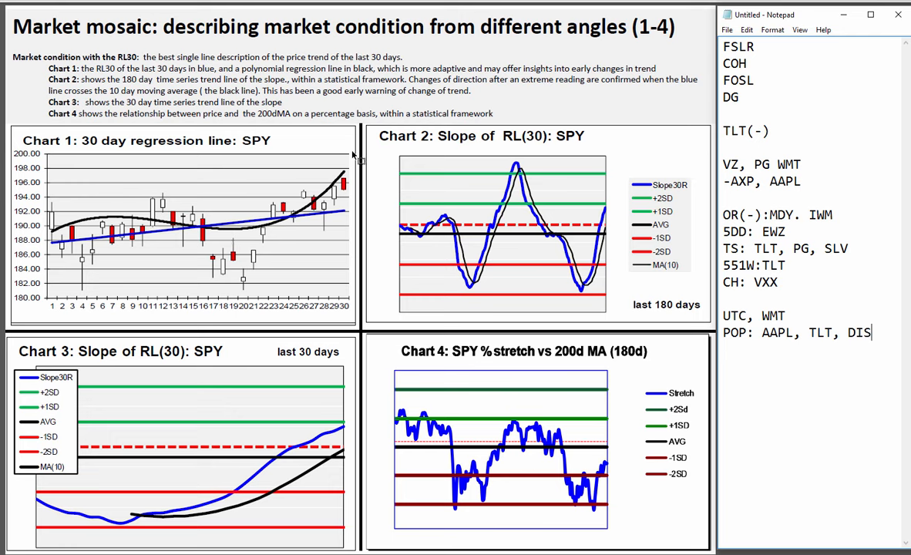
mouse_move(587, 251)
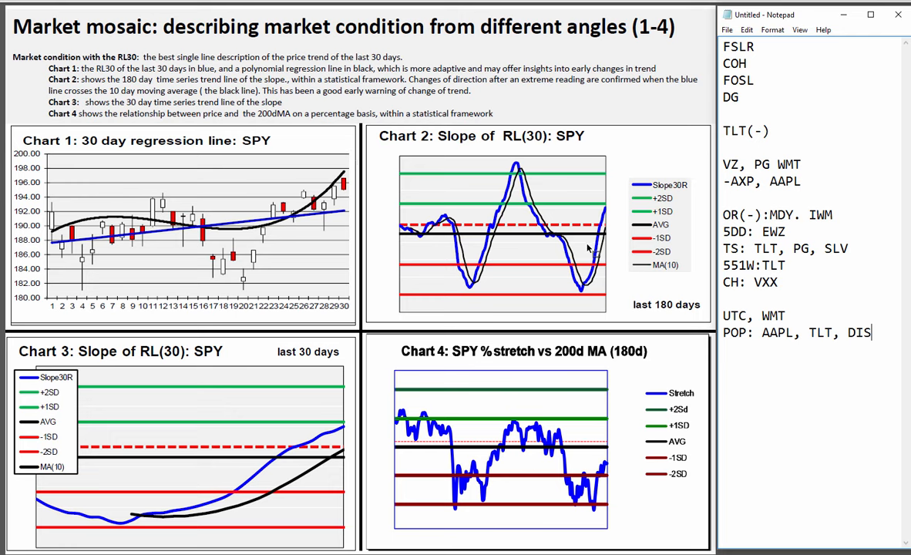
mouse_move(621, 218)
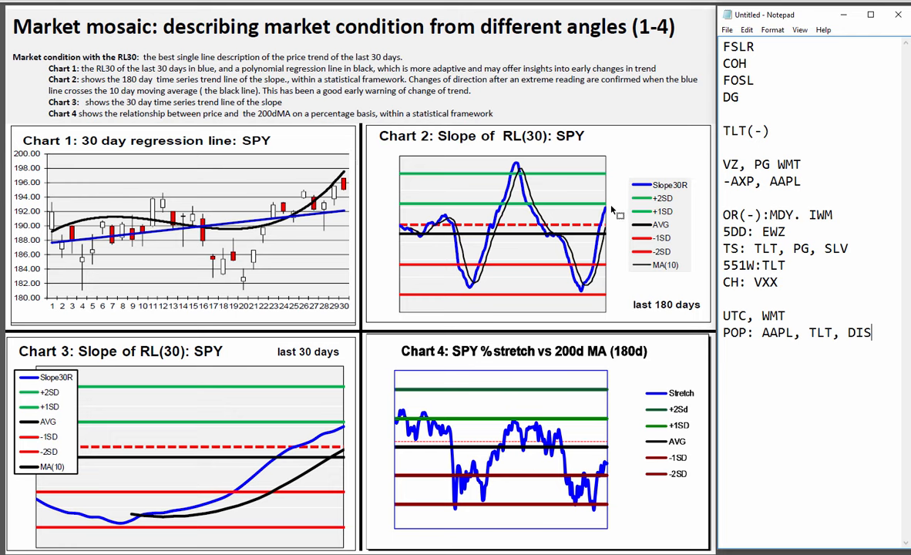
mouse_move(605, 495)
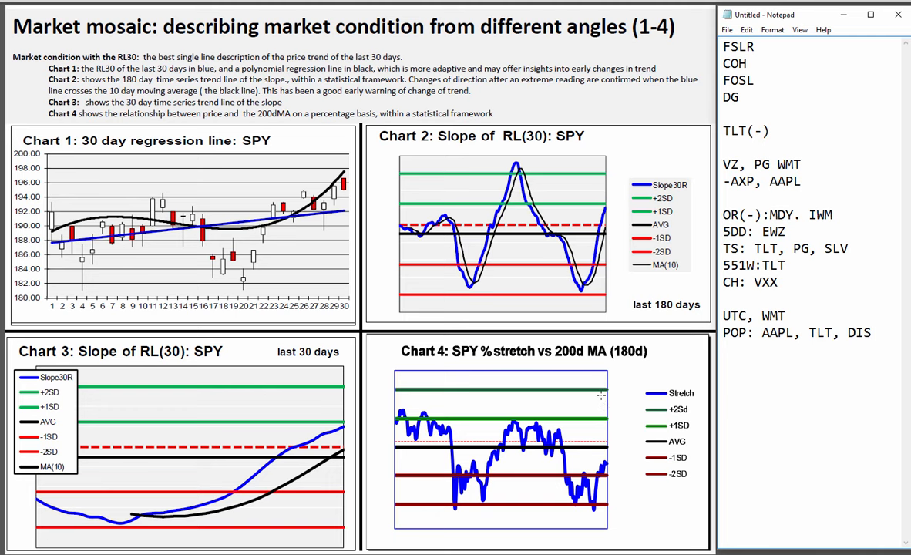
mouse_move(703, 153)
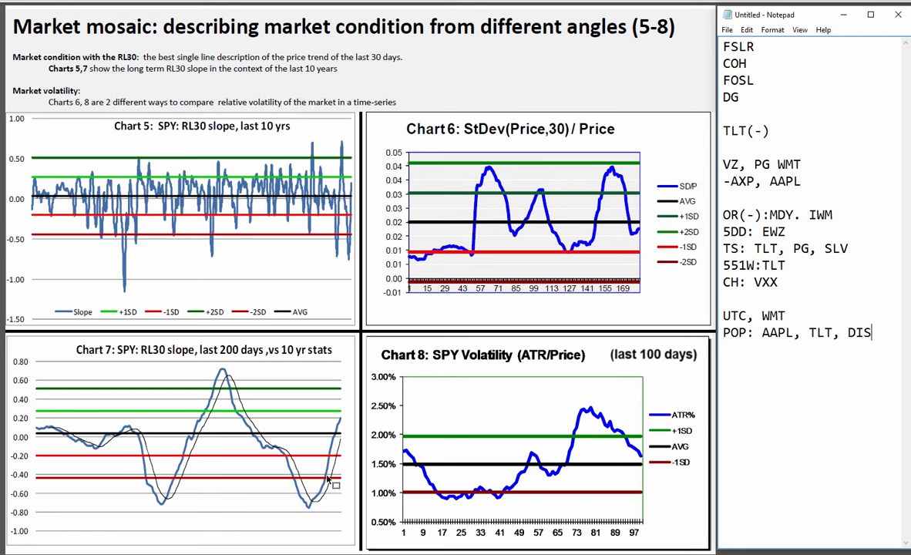
mouse_move(236, 424)
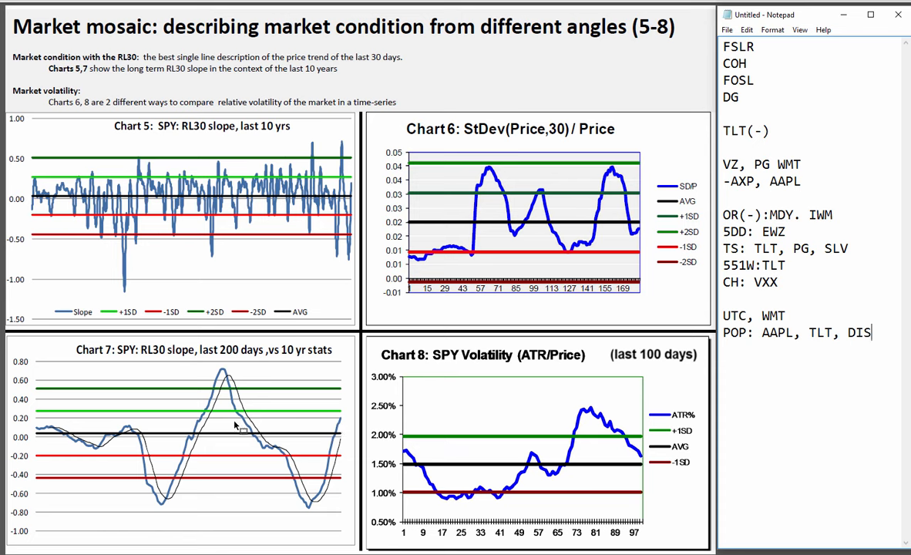
mouse_move(316, 495)
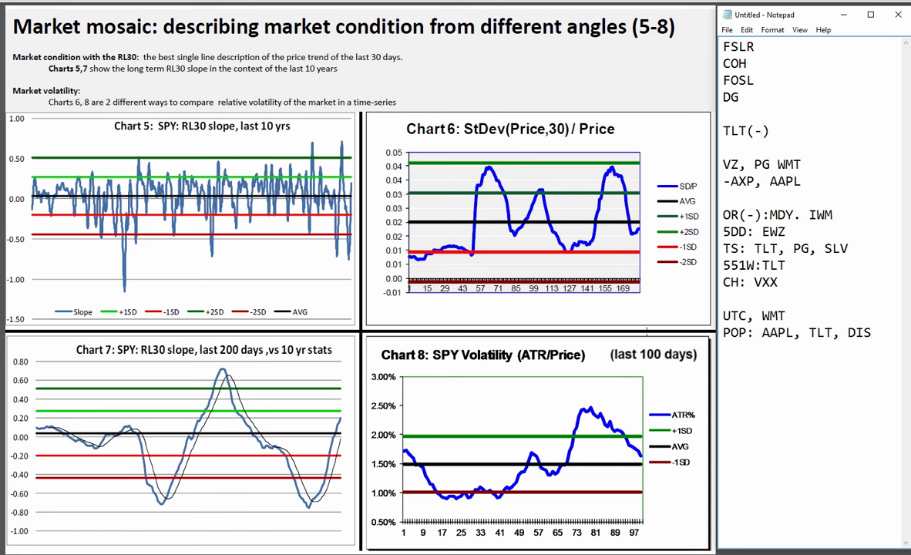
mouse_move(634, 224)
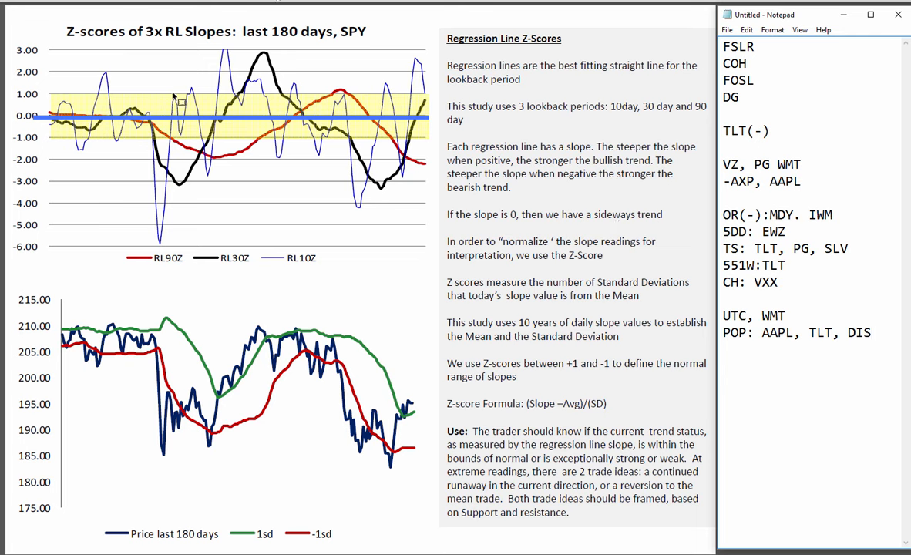
mouse_move(185, 47)
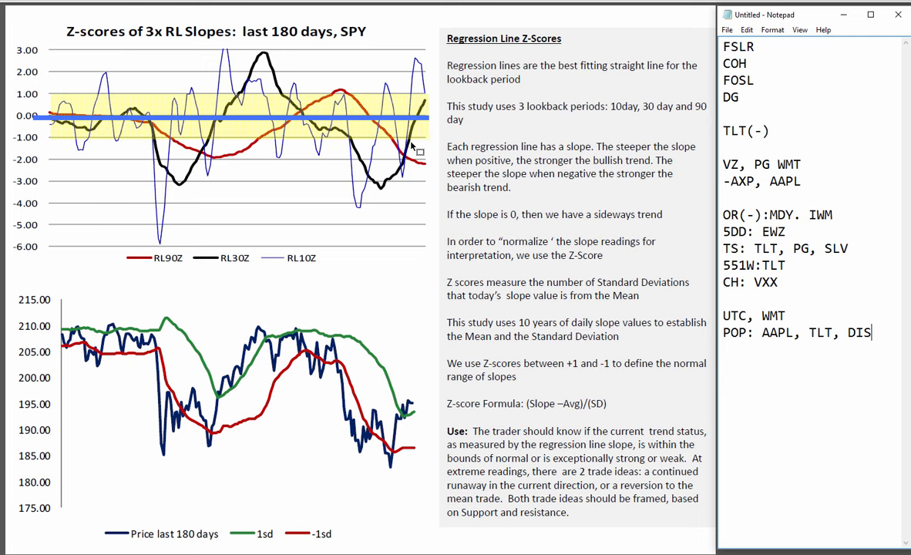
mouse_move(428, 101)
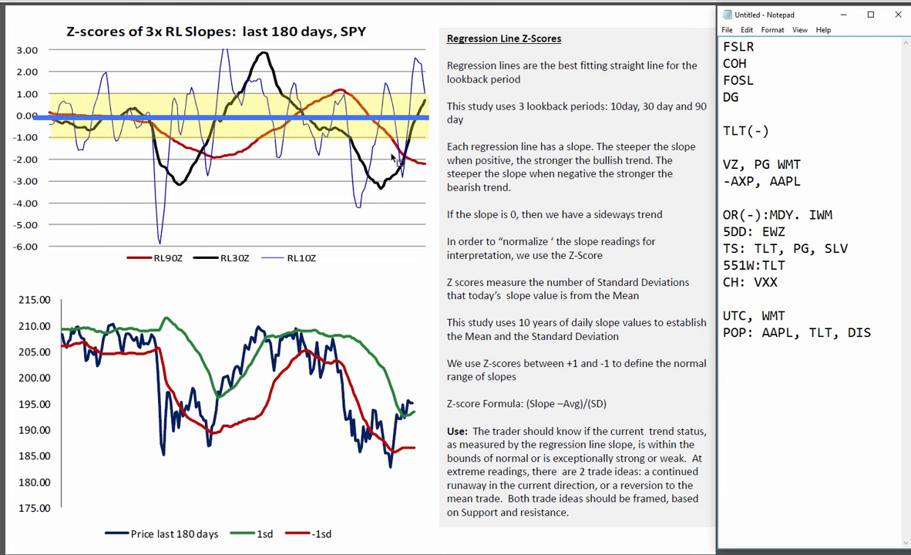
mouse_move(381, 122)
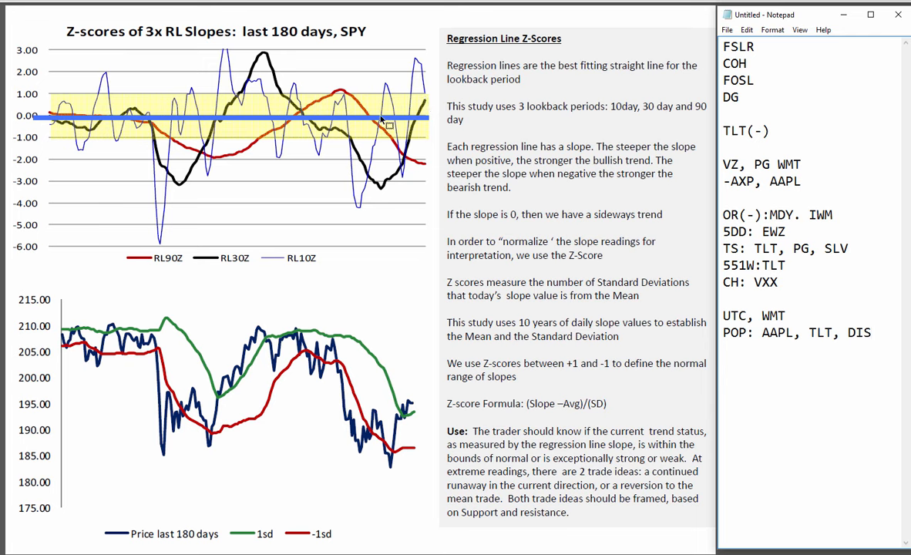
mouse_move(428, 73)
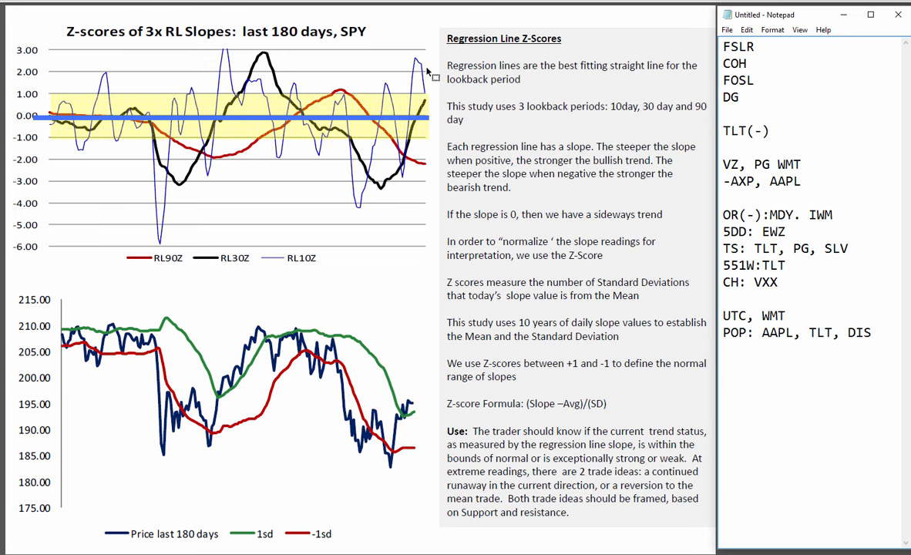
mouse_move(429, 100)
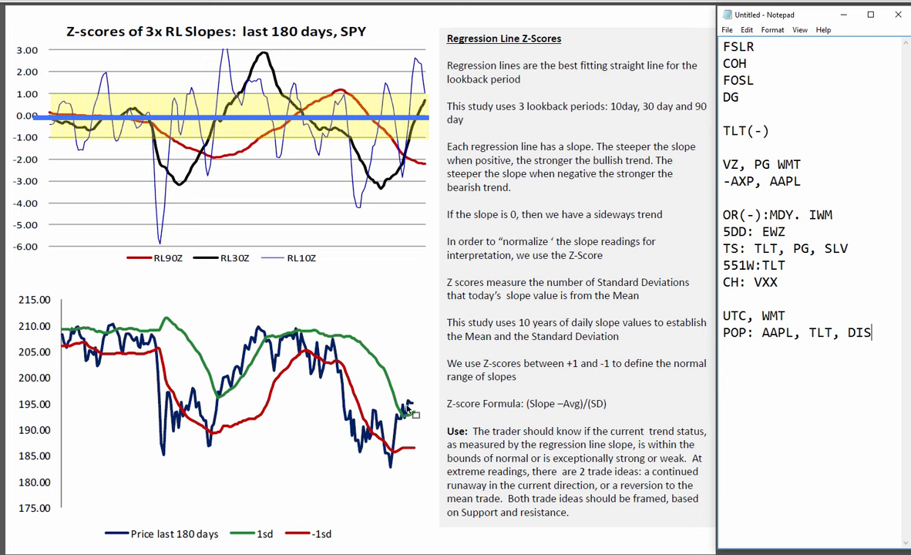
mouse_move(415, 418)
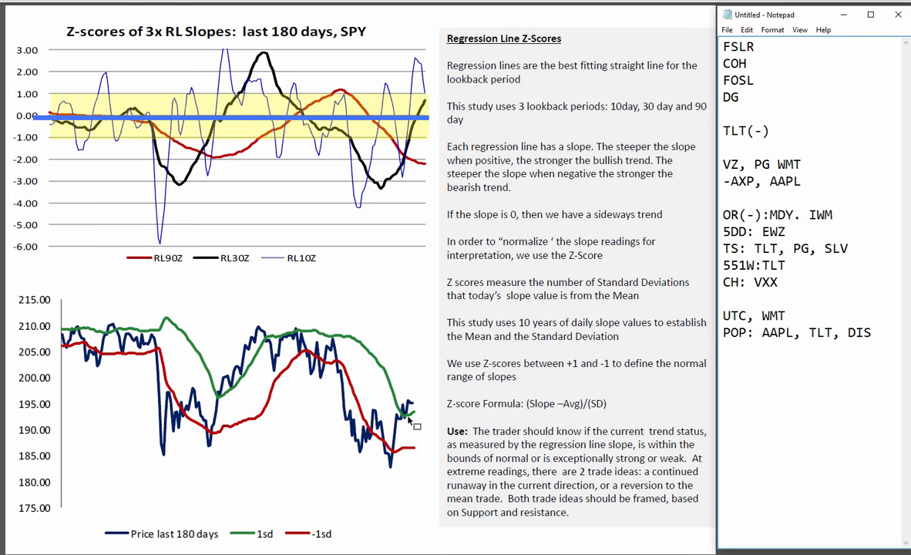
mouse_move(353, 416)
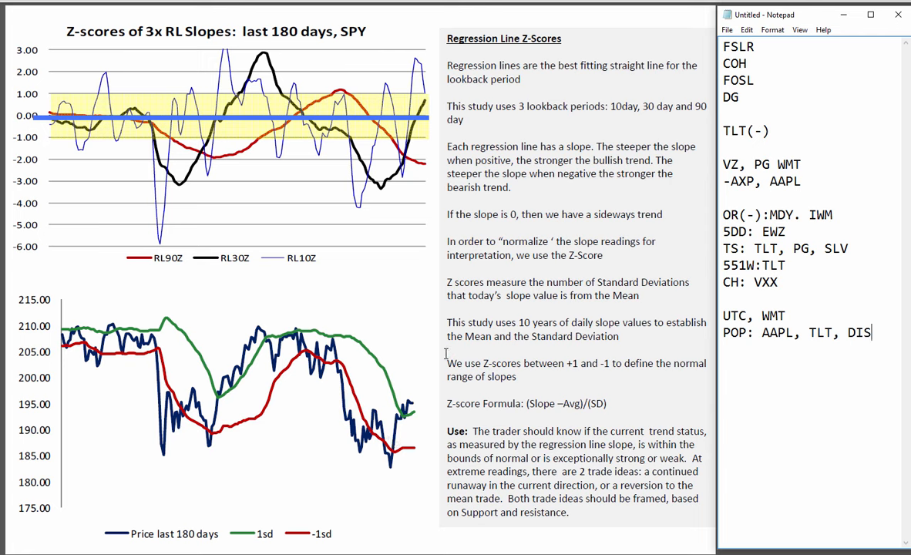
mouse_move(245, 401)
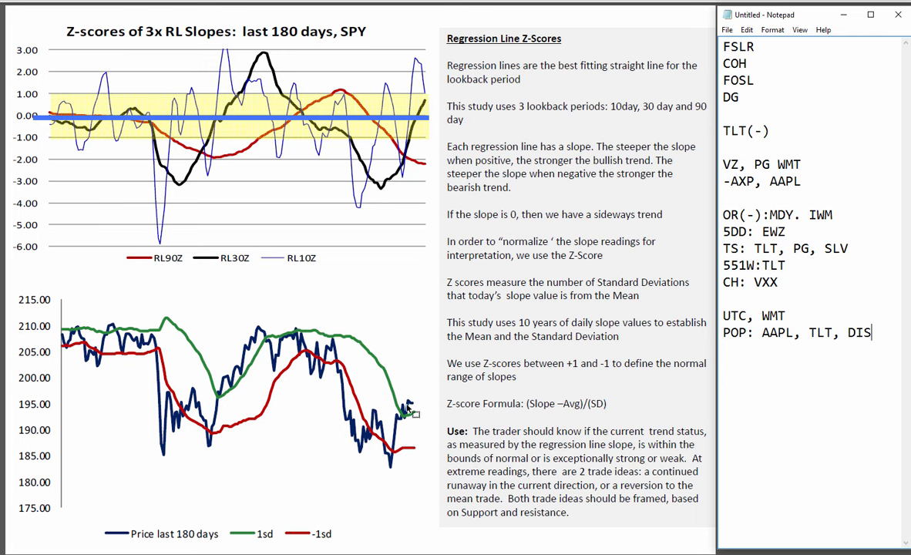
mouse_move(228, 390)
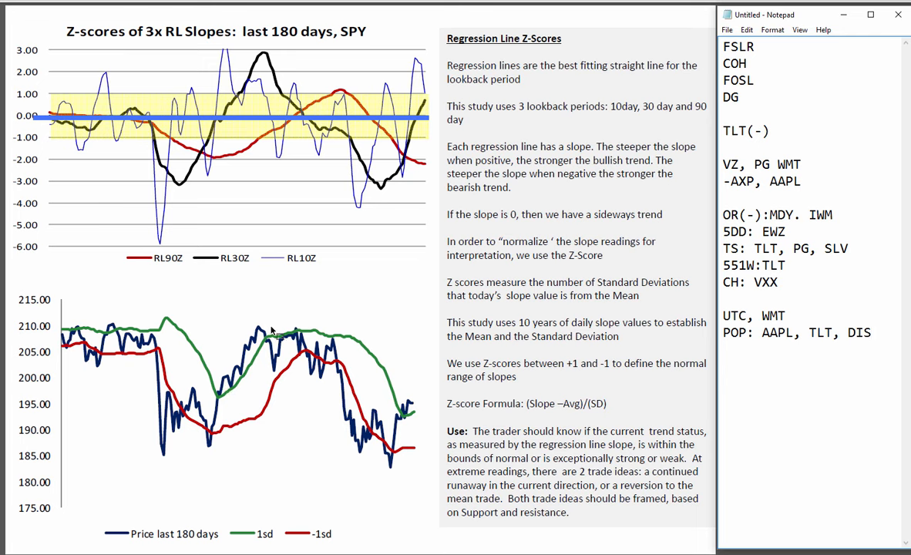
mouse_move(203, 351)
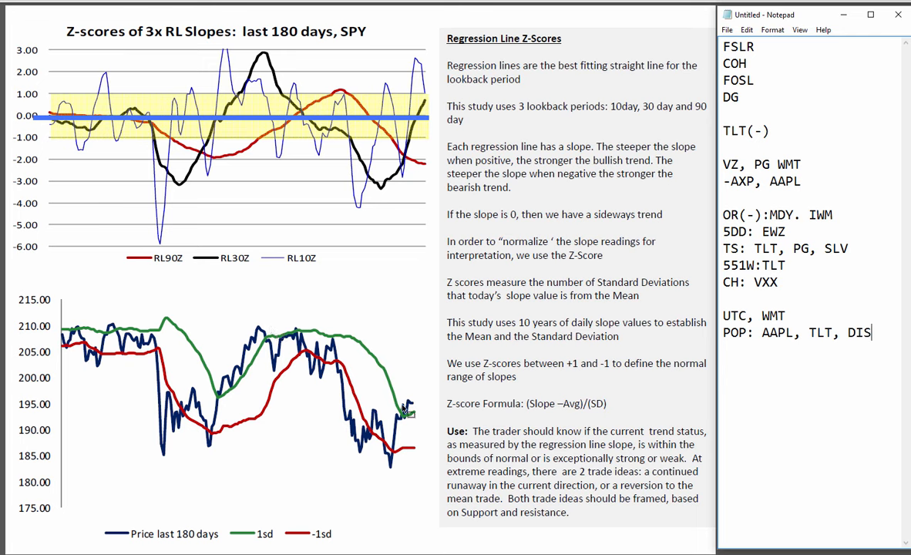
mouse_move(416, 419)
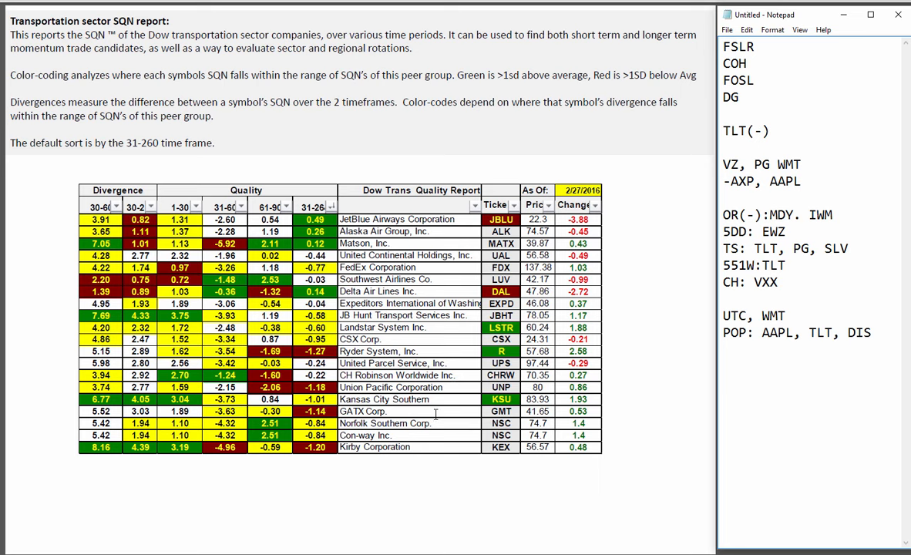
mouse_move(897, 212)
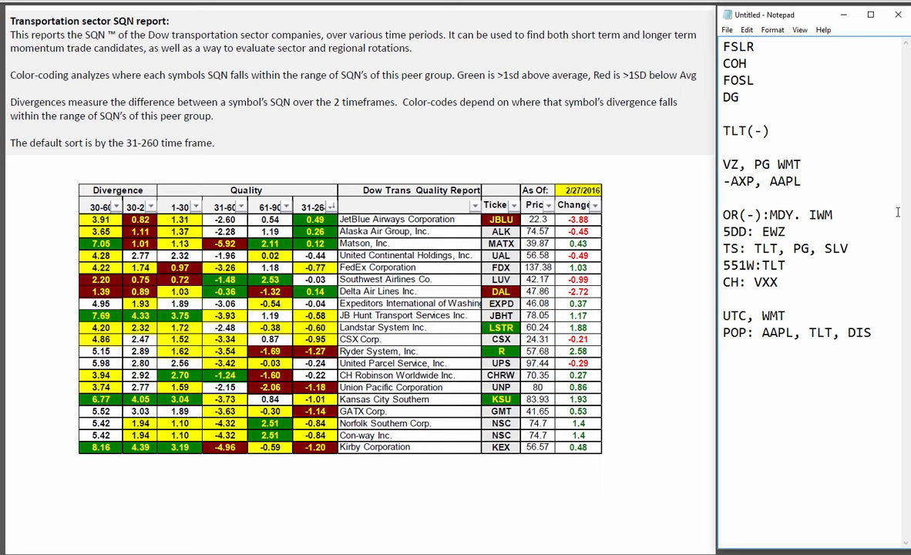
mouse_move(755, 163)
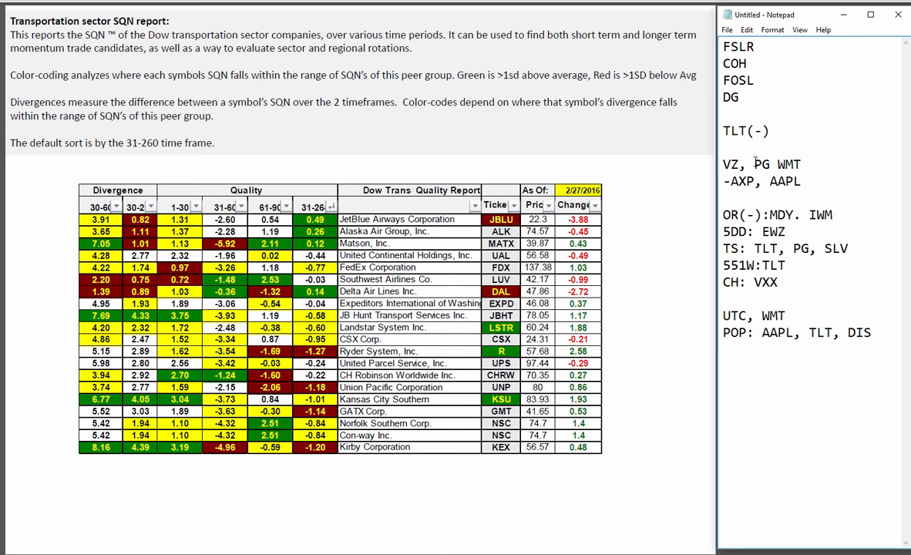